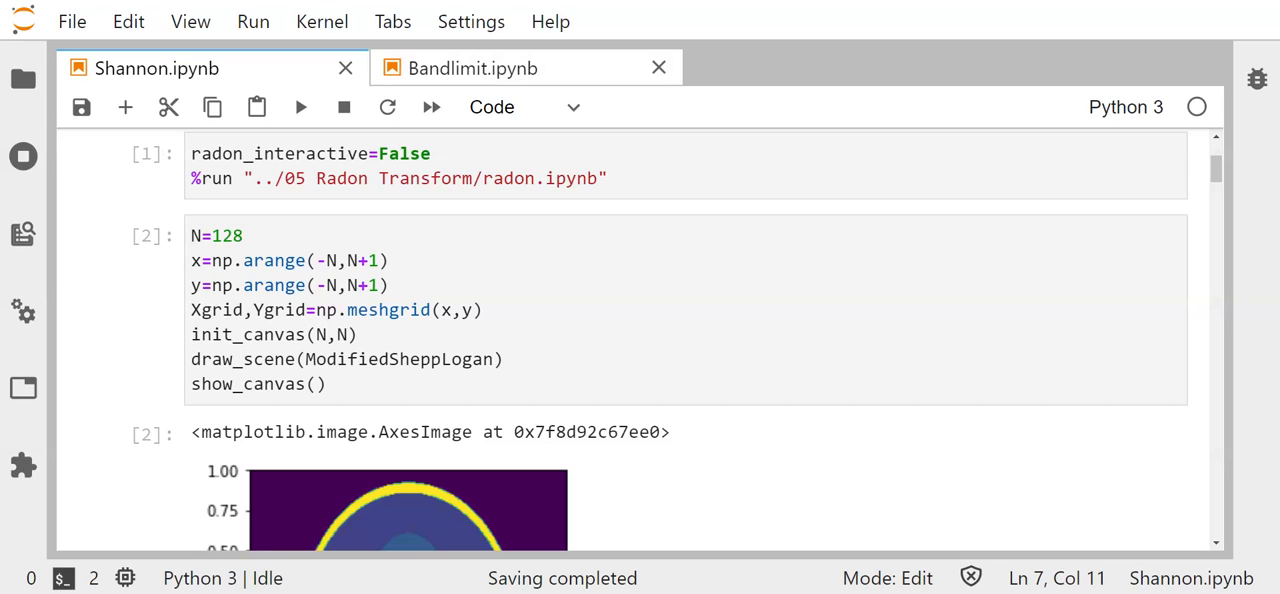
- Scroll past the phantom image to the showfft/bandlimit cell (10, 20, 30) and its spectrum plot
scroll(down, 3)
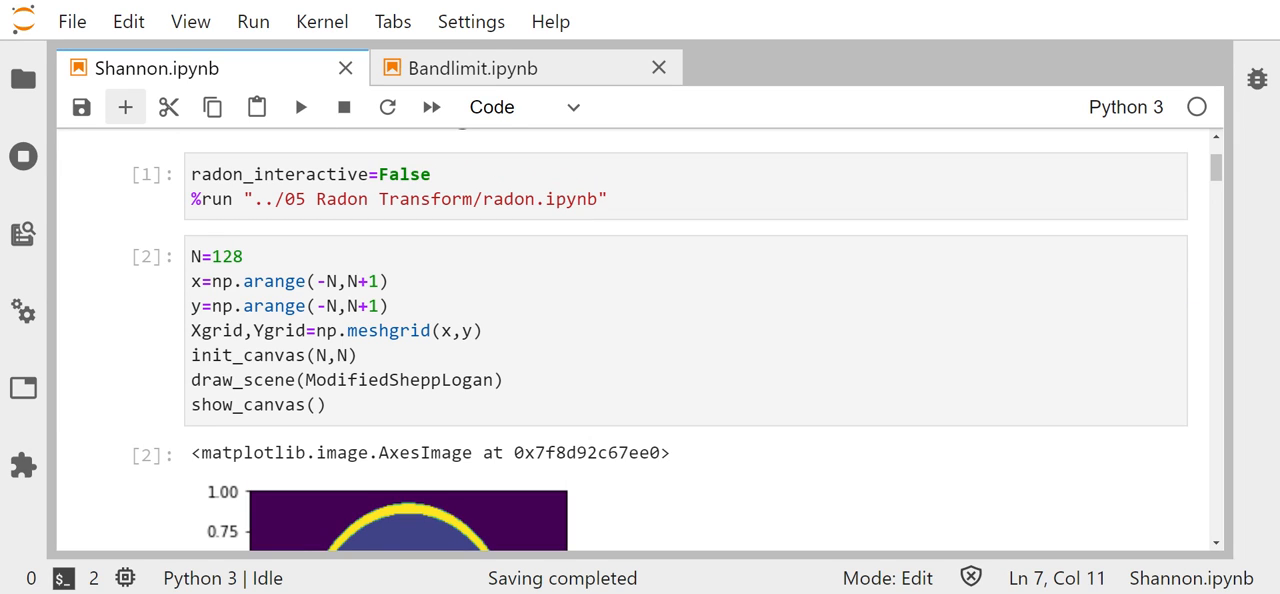
mouse_move(124, 107)
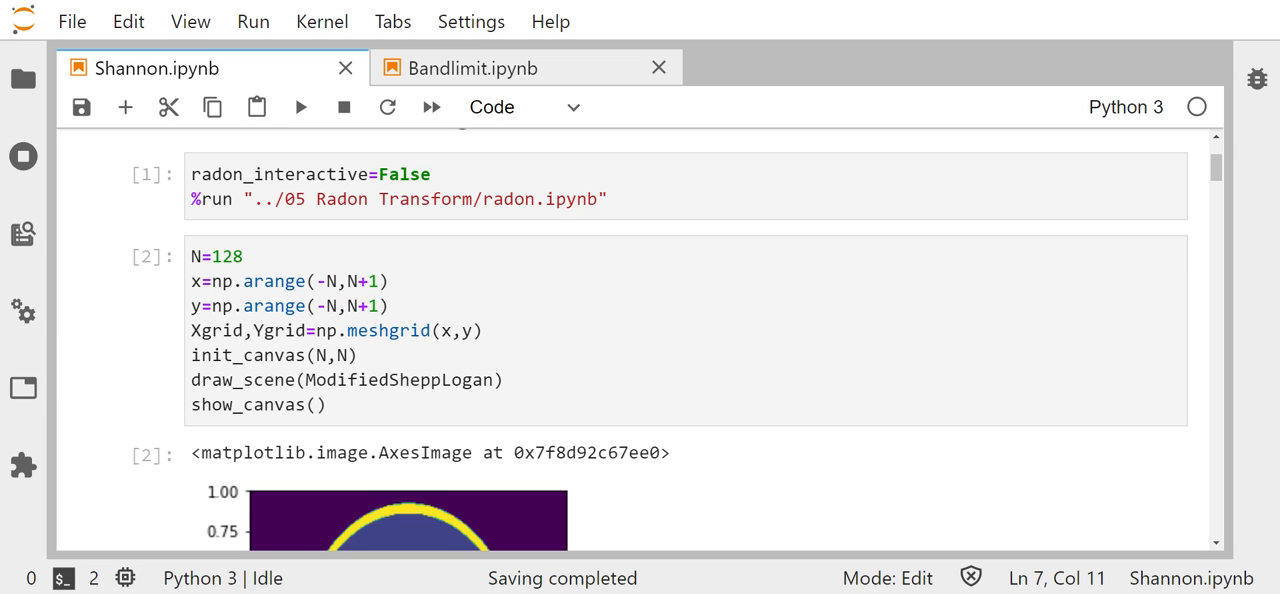
scroll(down, 3)
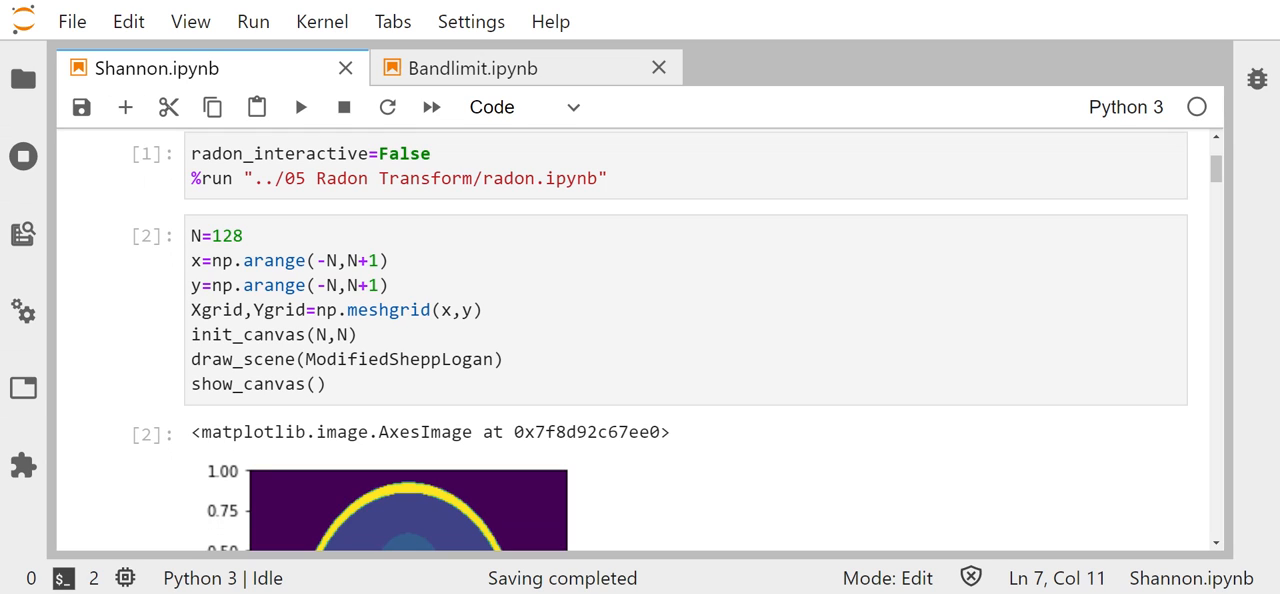
scroll(down, 3)
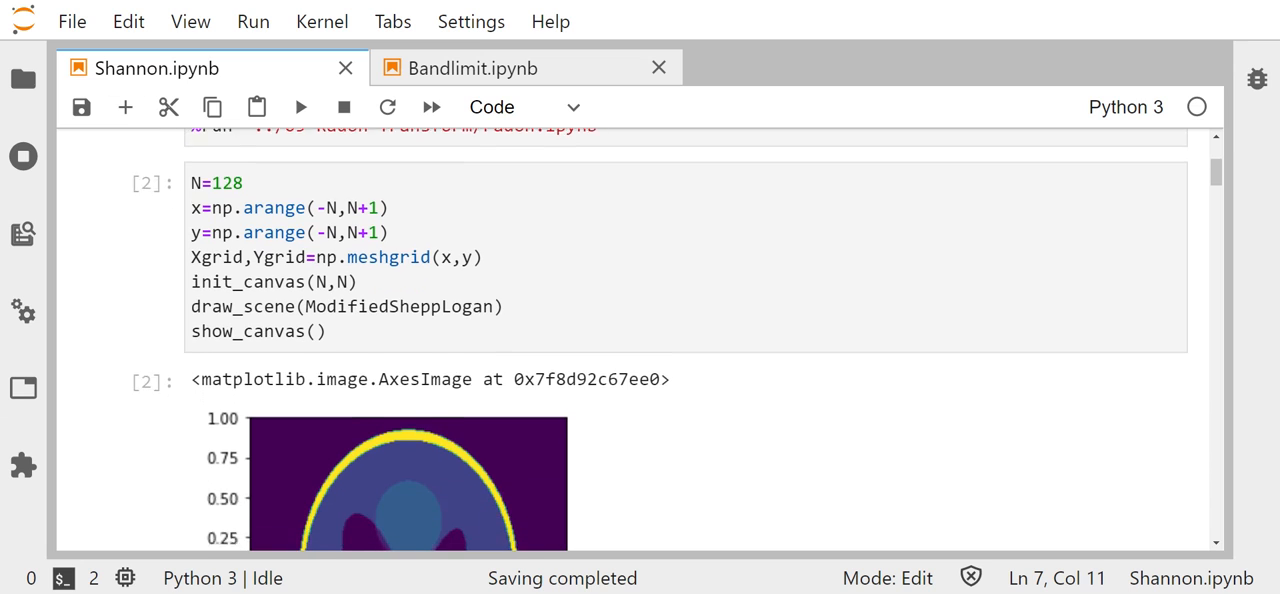
scroll(down, 3)
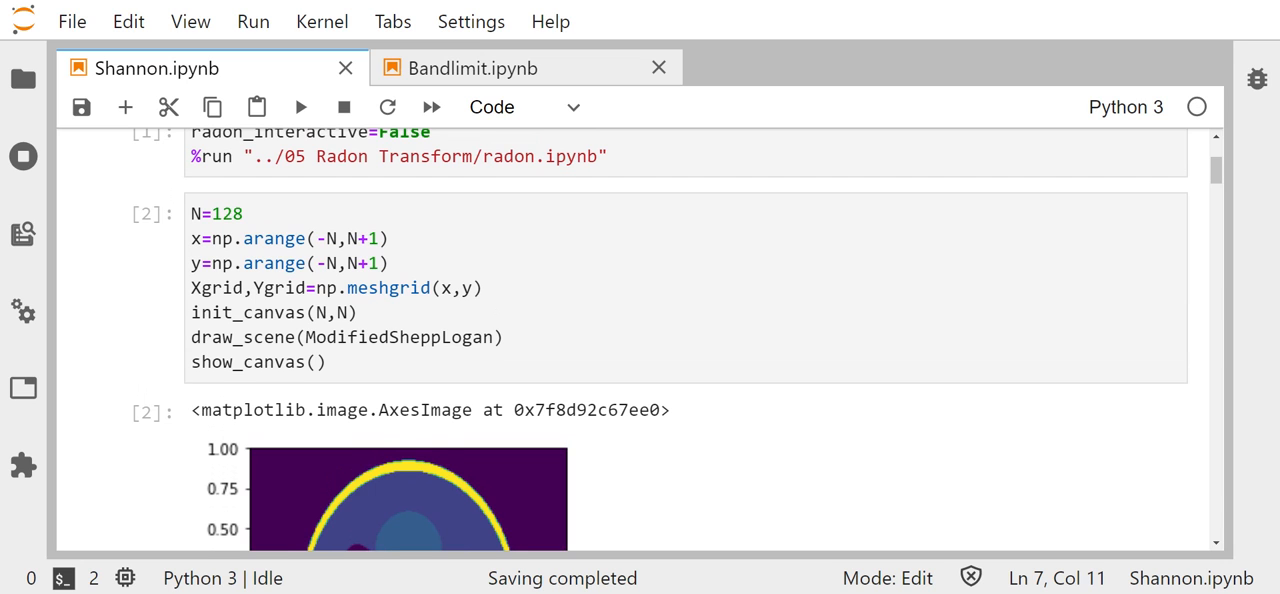
scroll(down, 3)
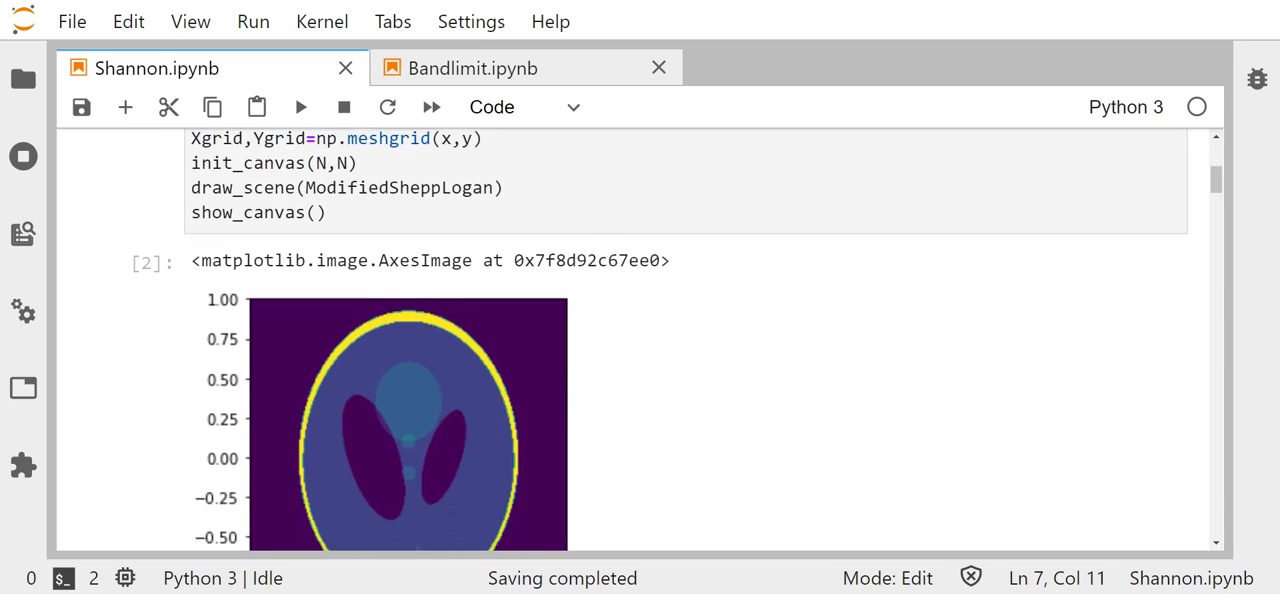
scroll(down, 3)
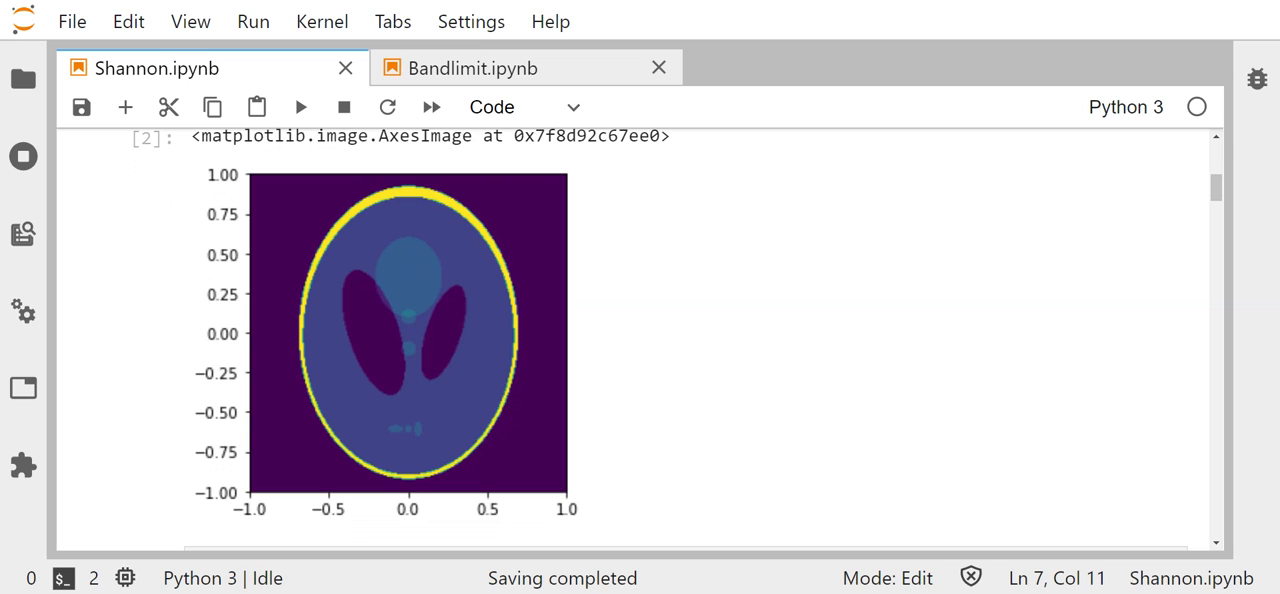
scroll(down, 3)
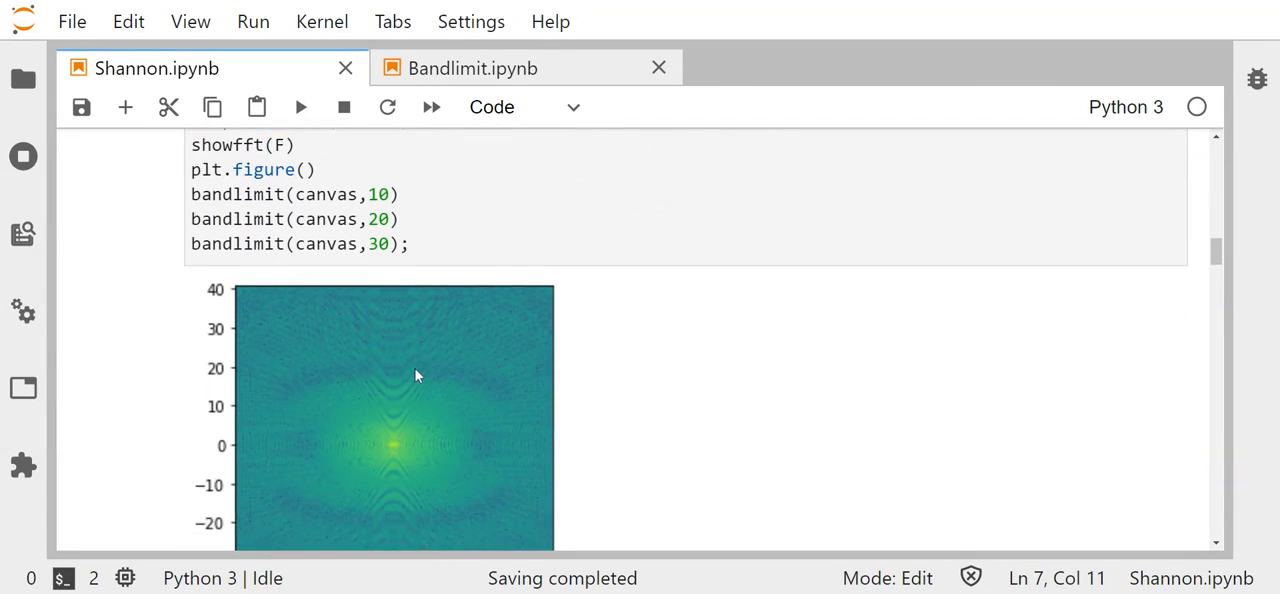
- Scroll below the spectrum to the band limit 10 frequency square and blurred omega=10 reconstruction
scroll(down, 3)
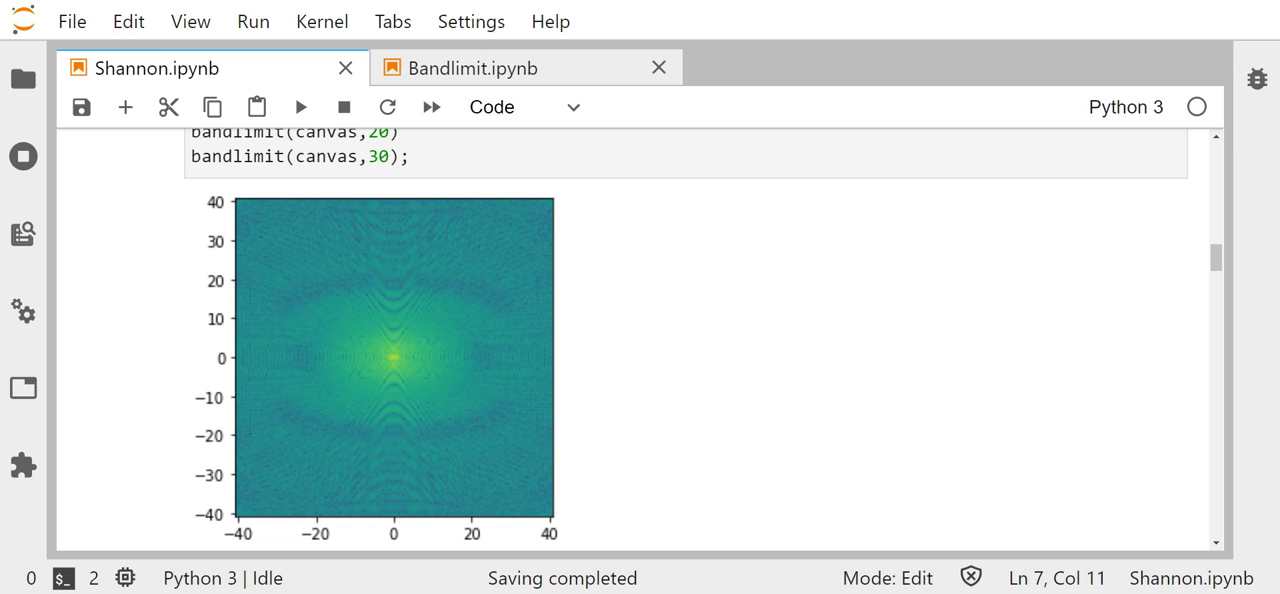
scroll(down, 3)
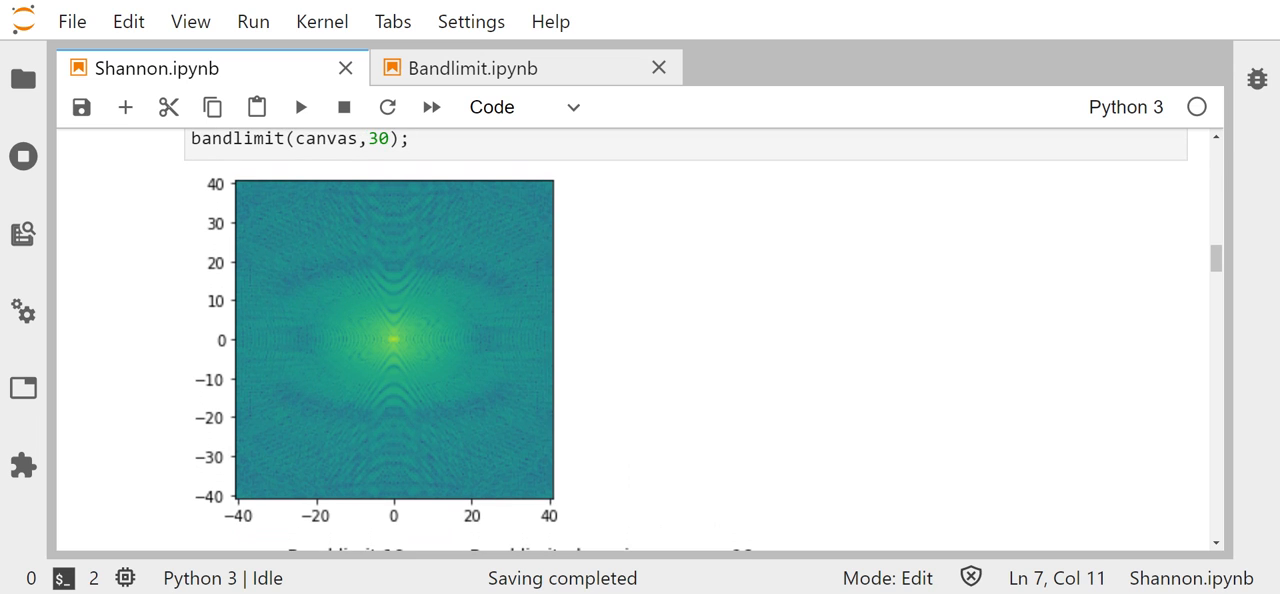
scroll(down, 3)
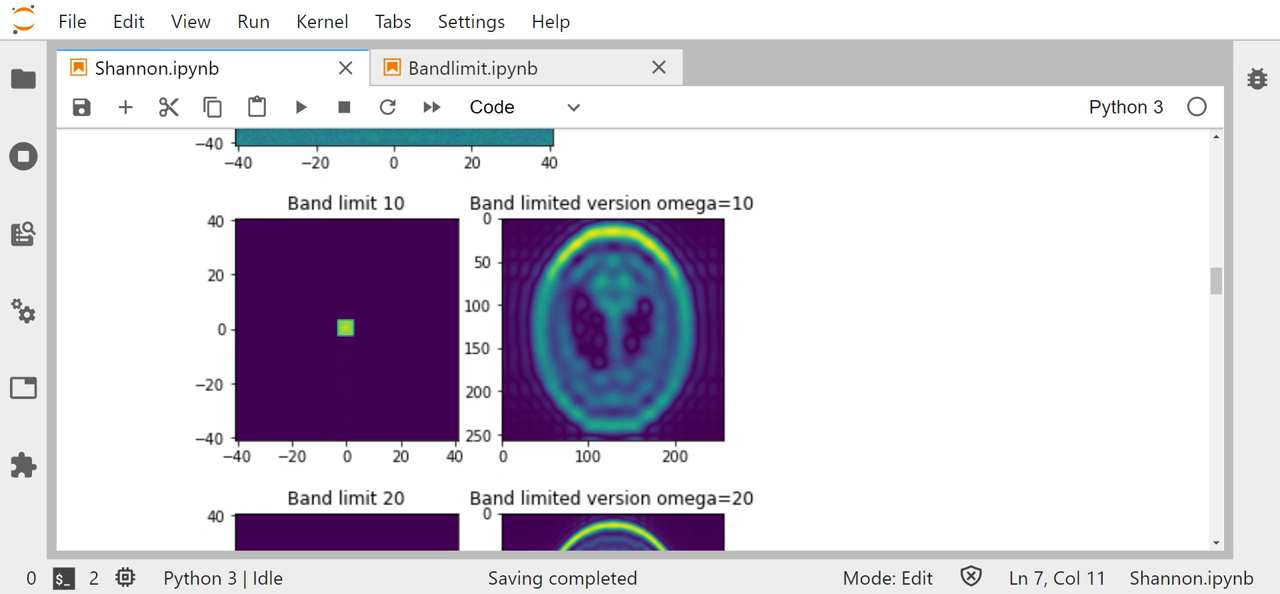
mouse_move(608, 358)
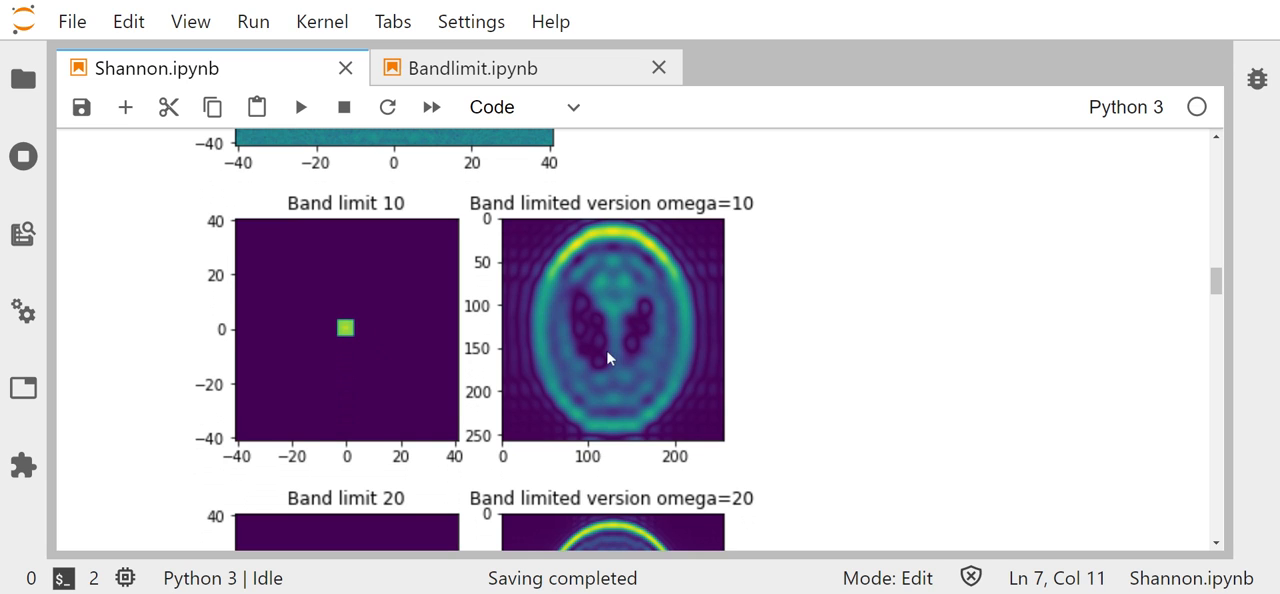
- Scroll further to reveal the band limit 20 frequency square and sharper omega=20 reconstruction
scroll(down, 3)
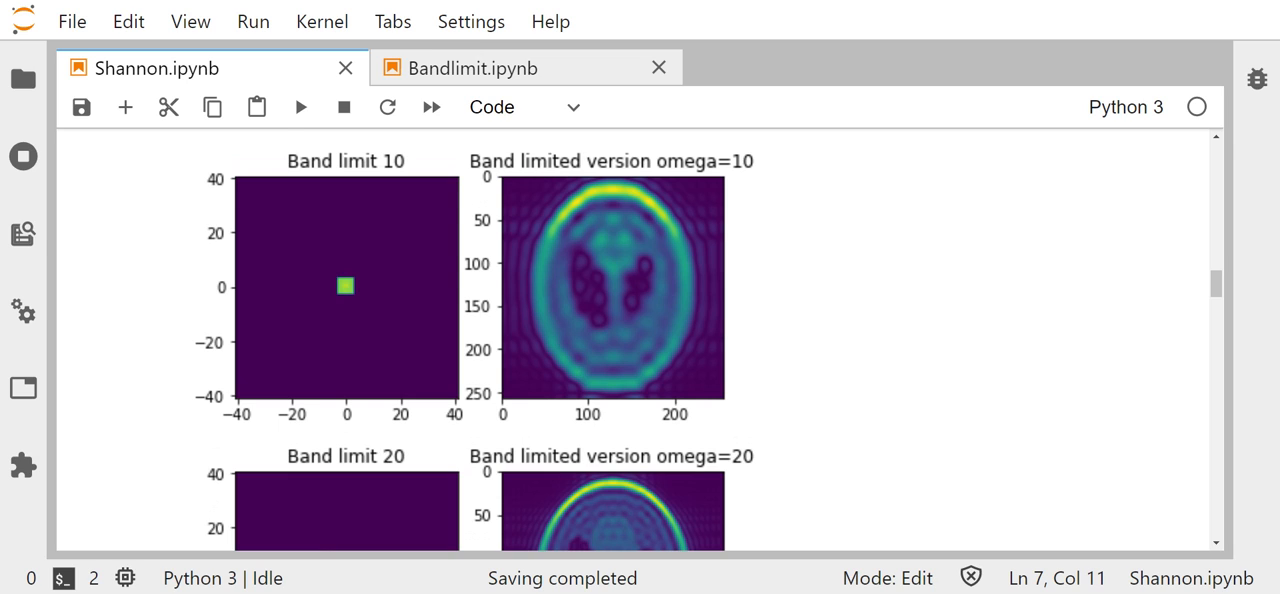
scroll(down, 3)
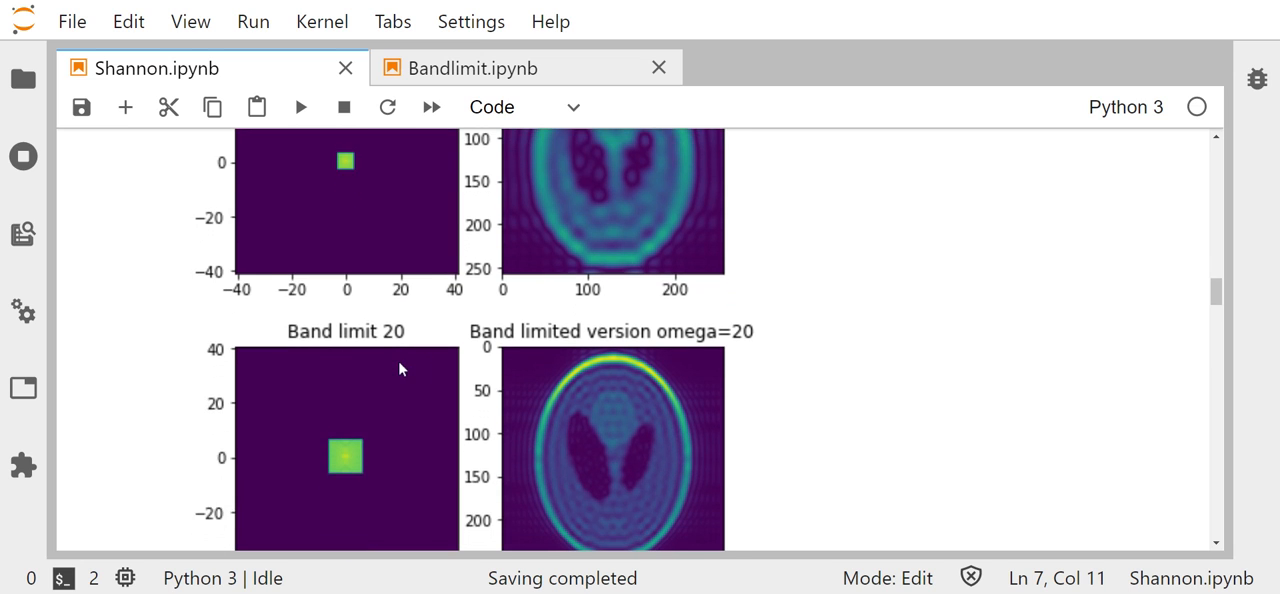
- Scroll to show the whole band limit 20 pair and the top of the band limit 30 results
scroll(down, 3)
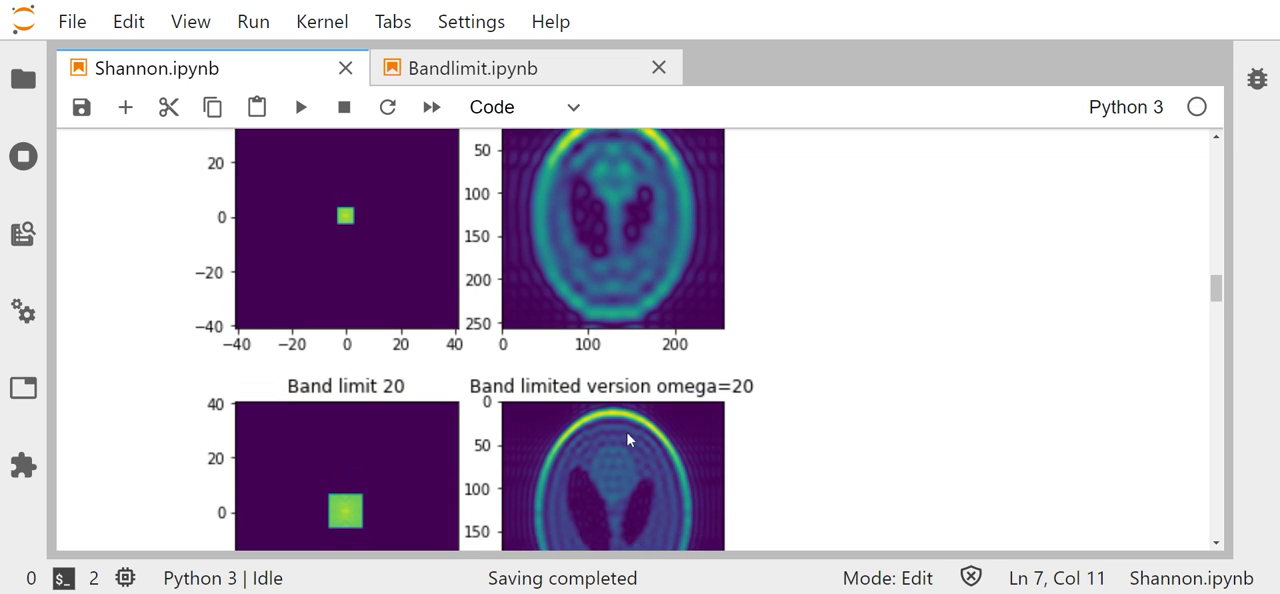
scroll(down, 3)
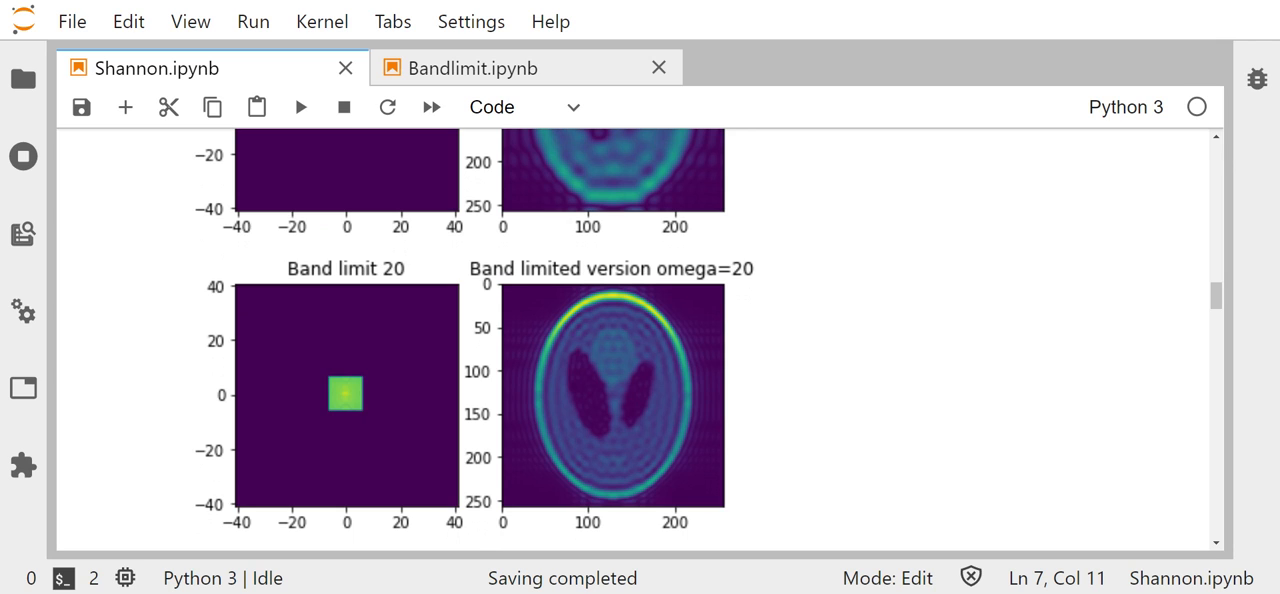
scroll(down, 3)
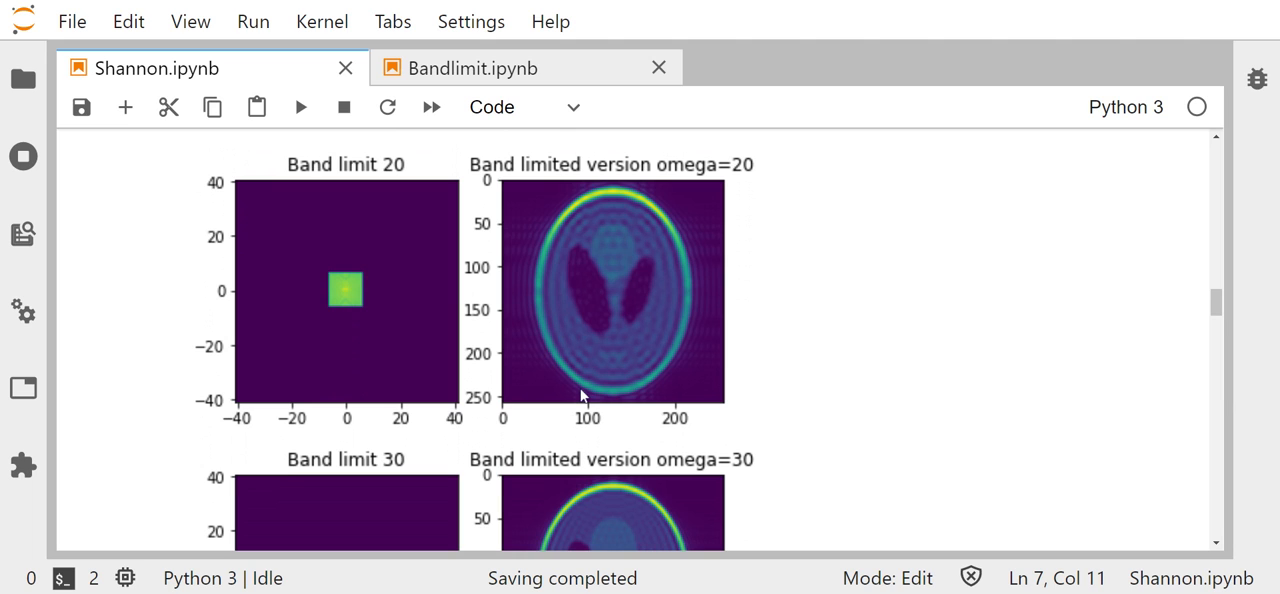
scroll(down, 3)
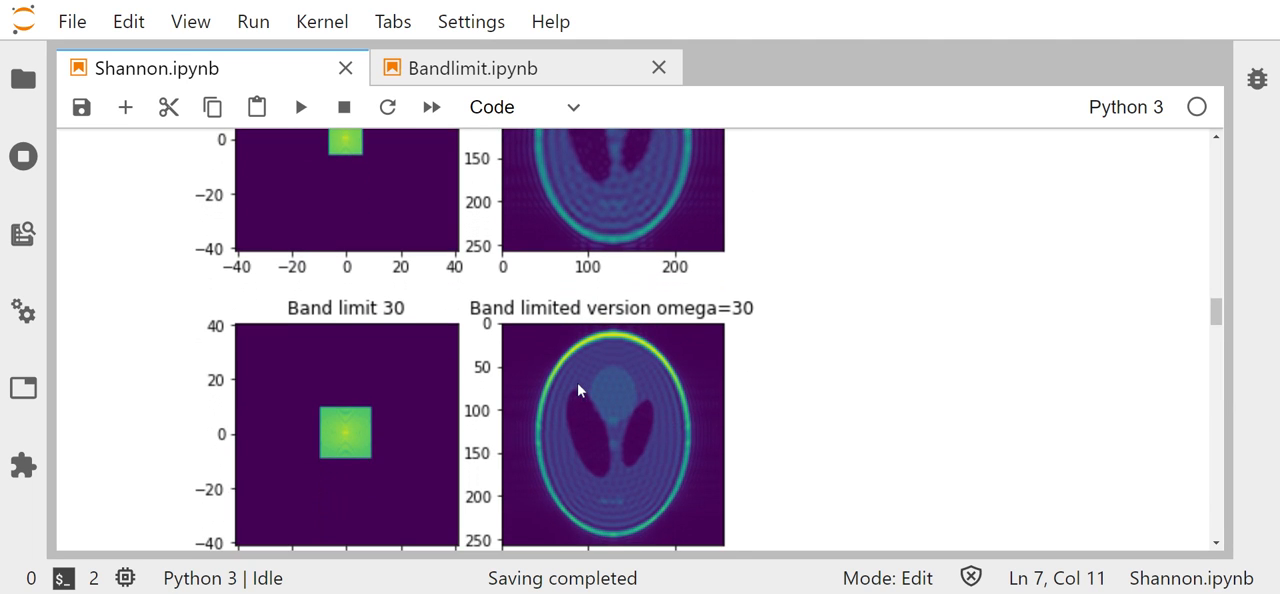
scroll(down, 3)
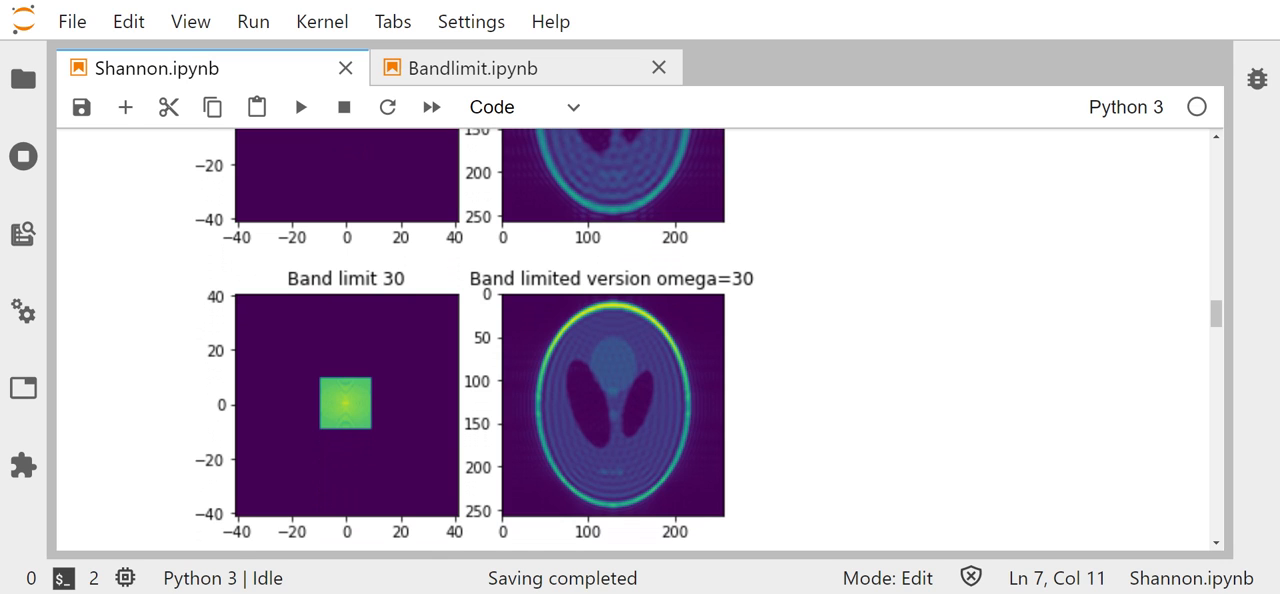
scroll(down, 3)
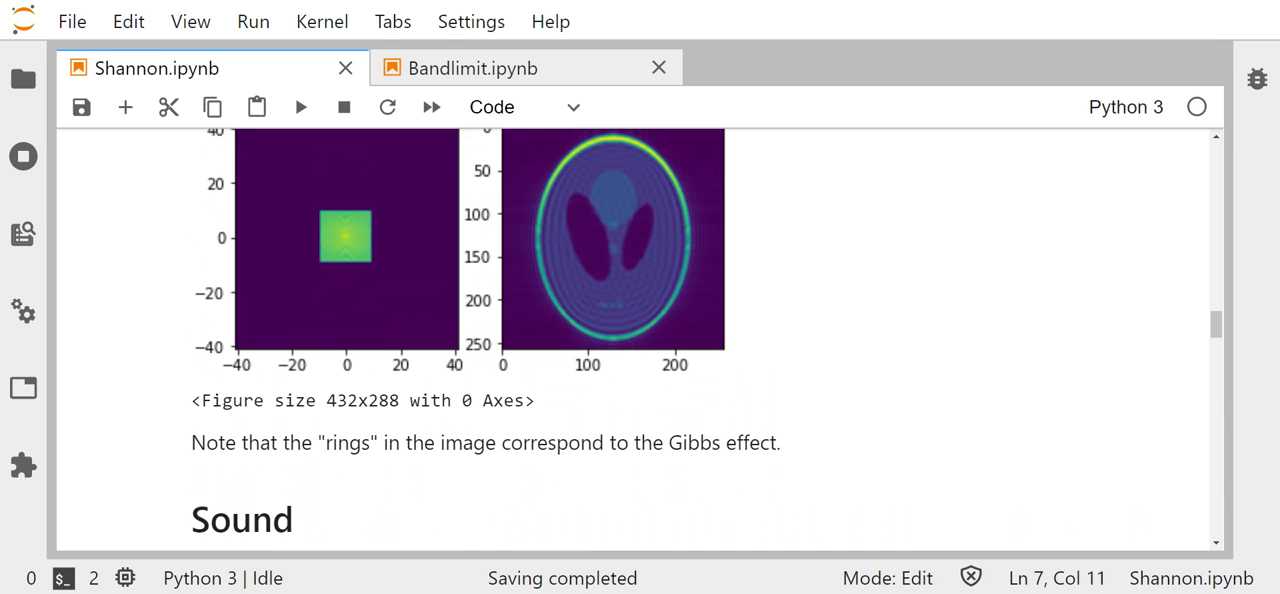
scroll(down, 3)
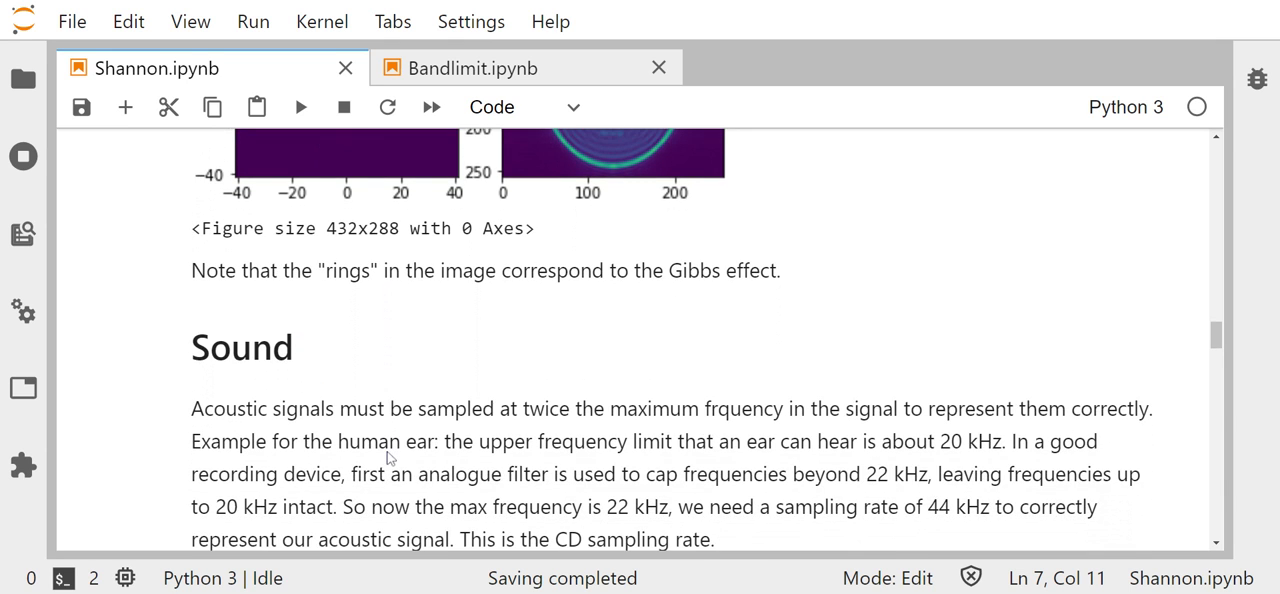
scroll(down, 3)
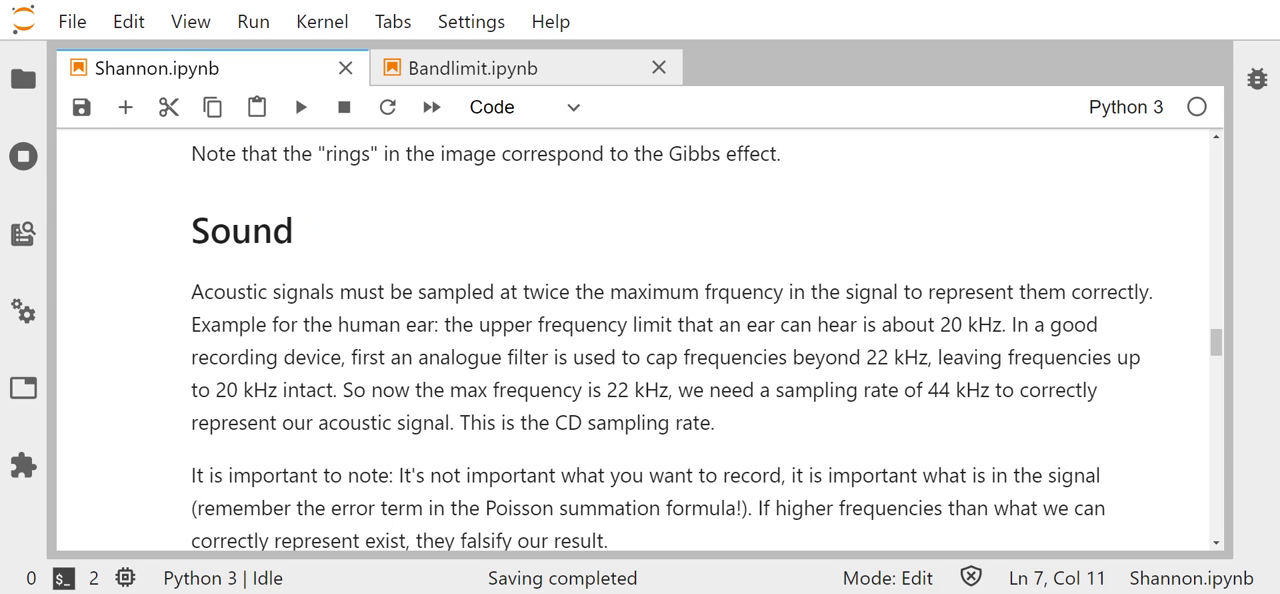
scroll(down, 3)
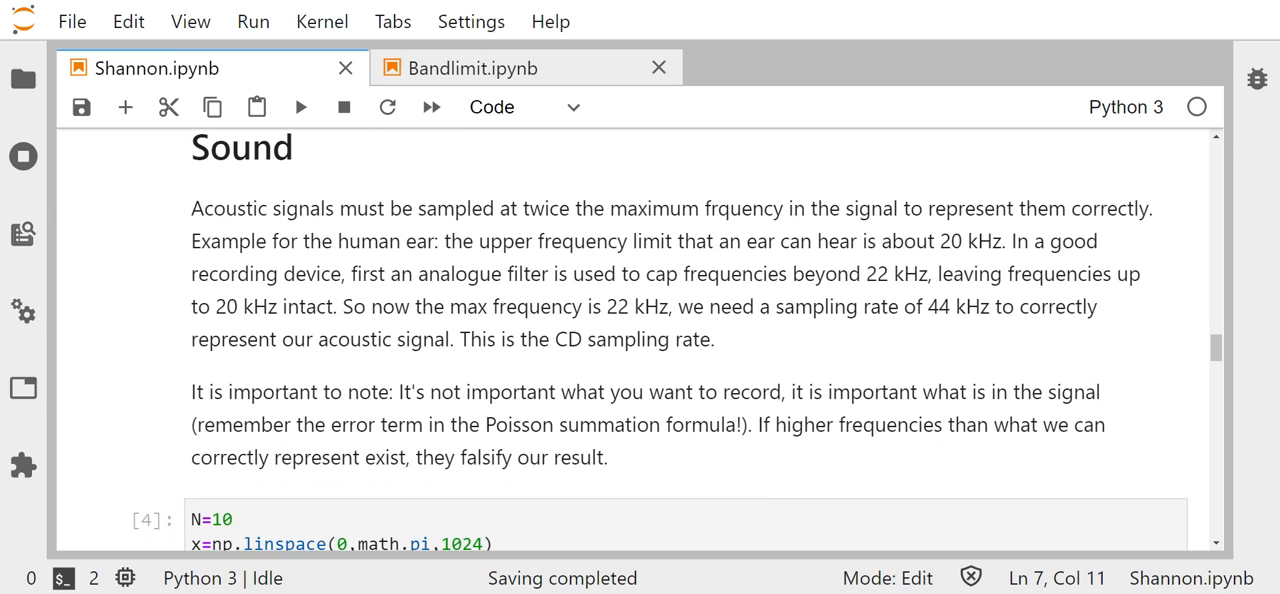
scroll(down, 3)
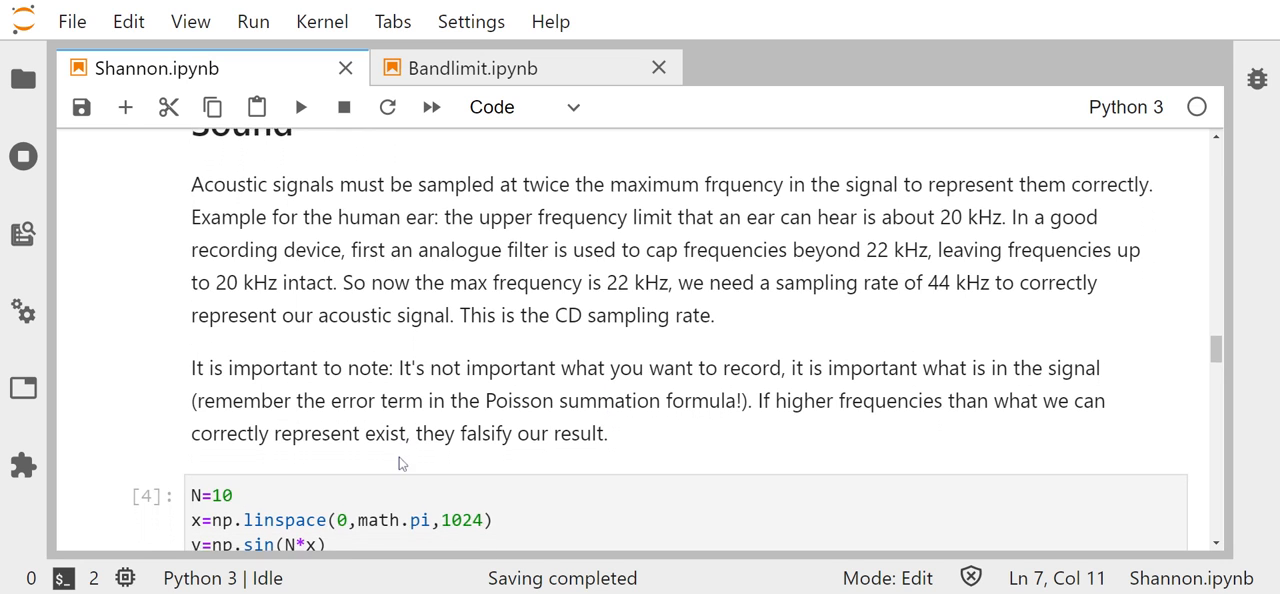
scroll(down, 3)
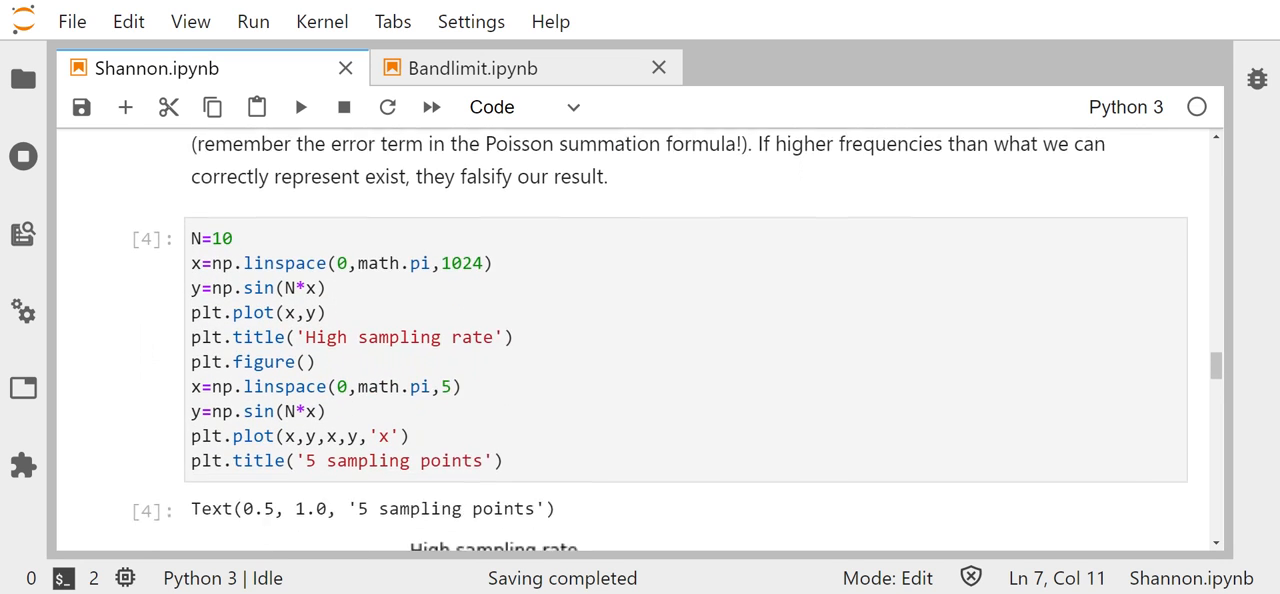
scroll(down, 3)
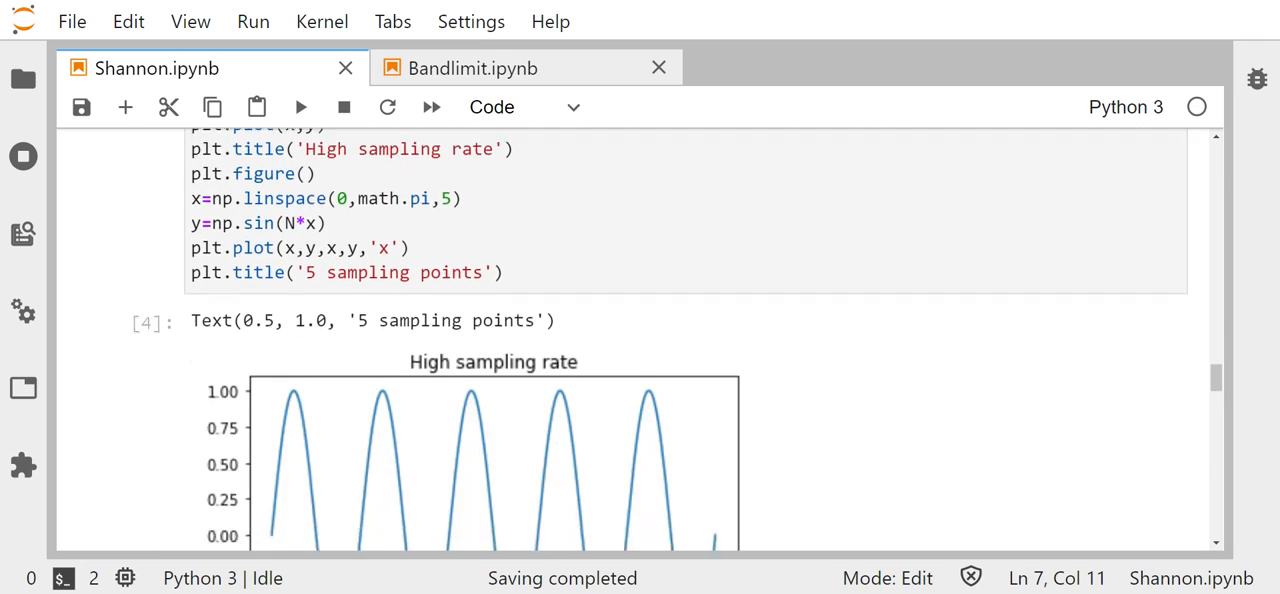
scroll(down, 3)
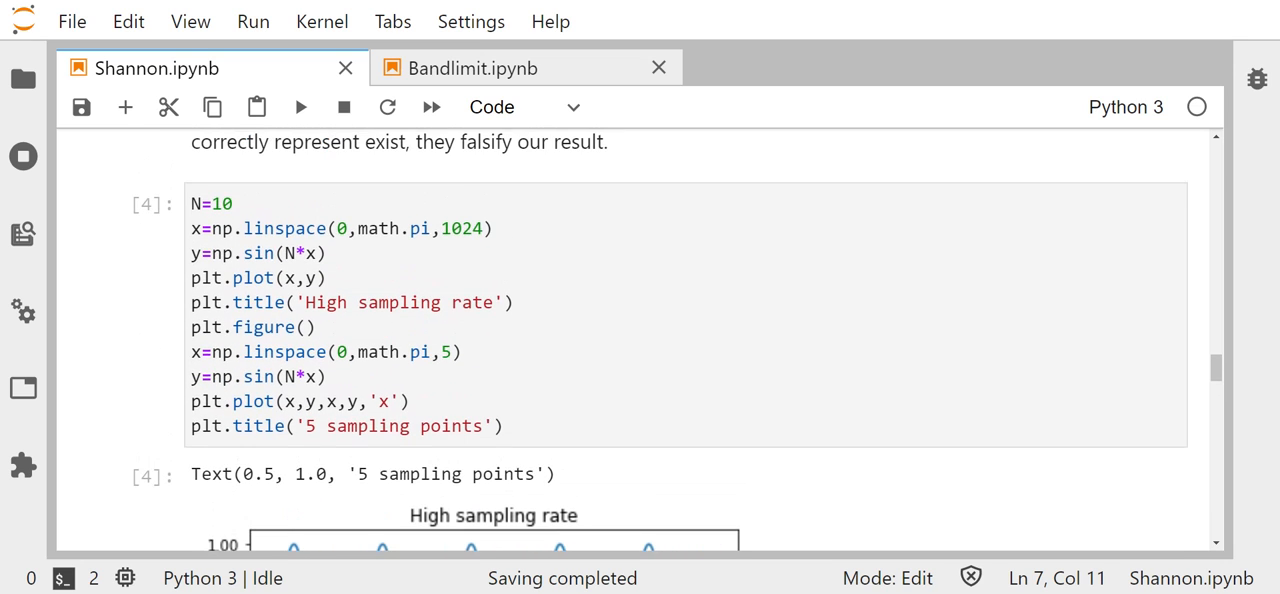
scroll(down, 3)
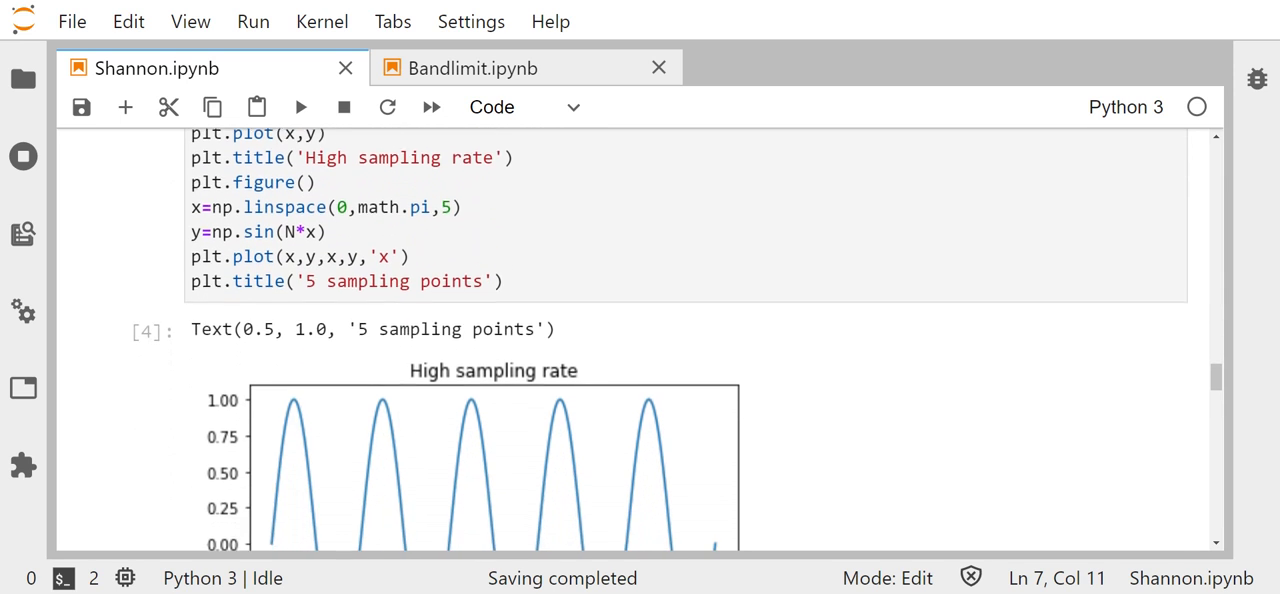
scroll(down, 3)
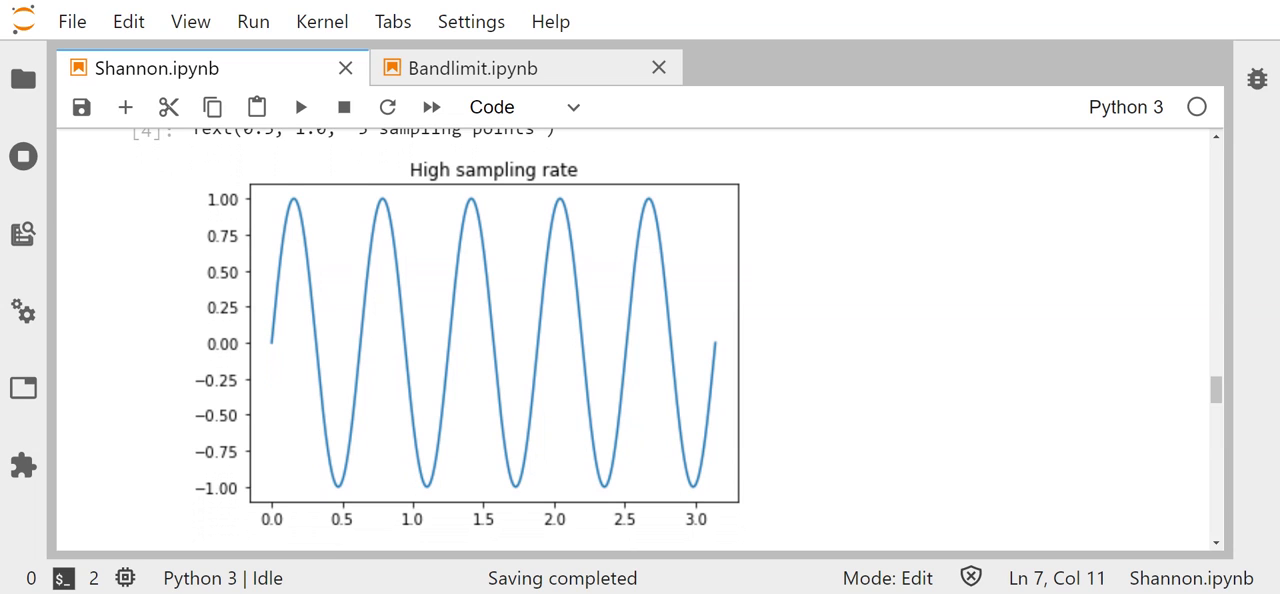
scroll(down, 3)
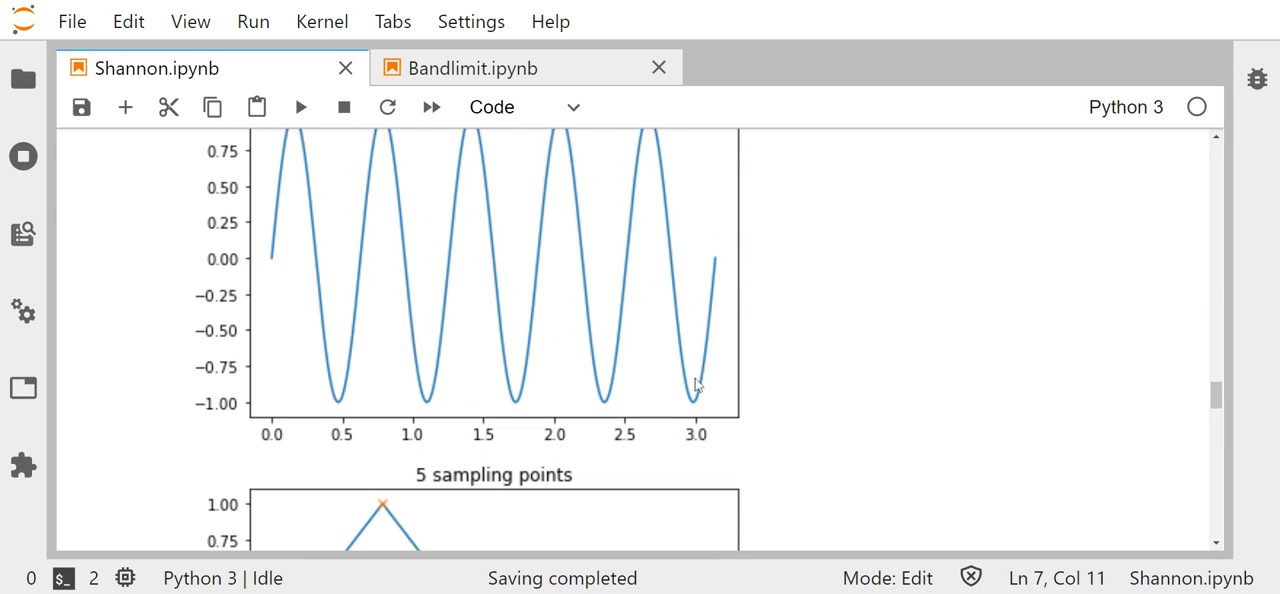
mouse_move(697, 387)
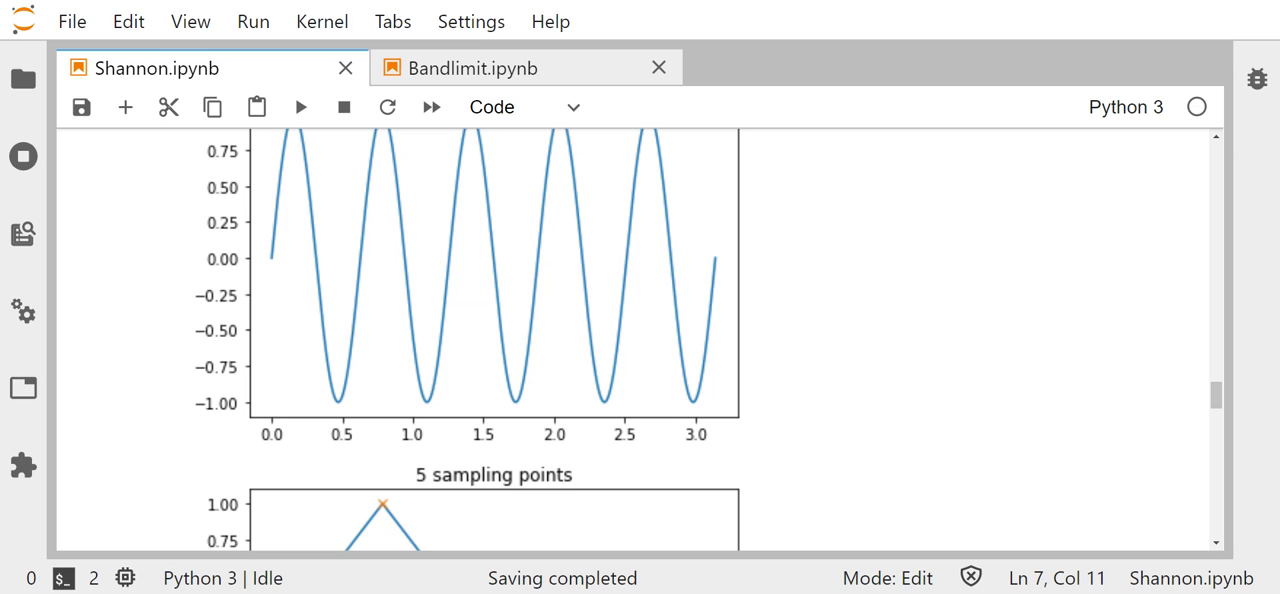
scroll(down, 3)
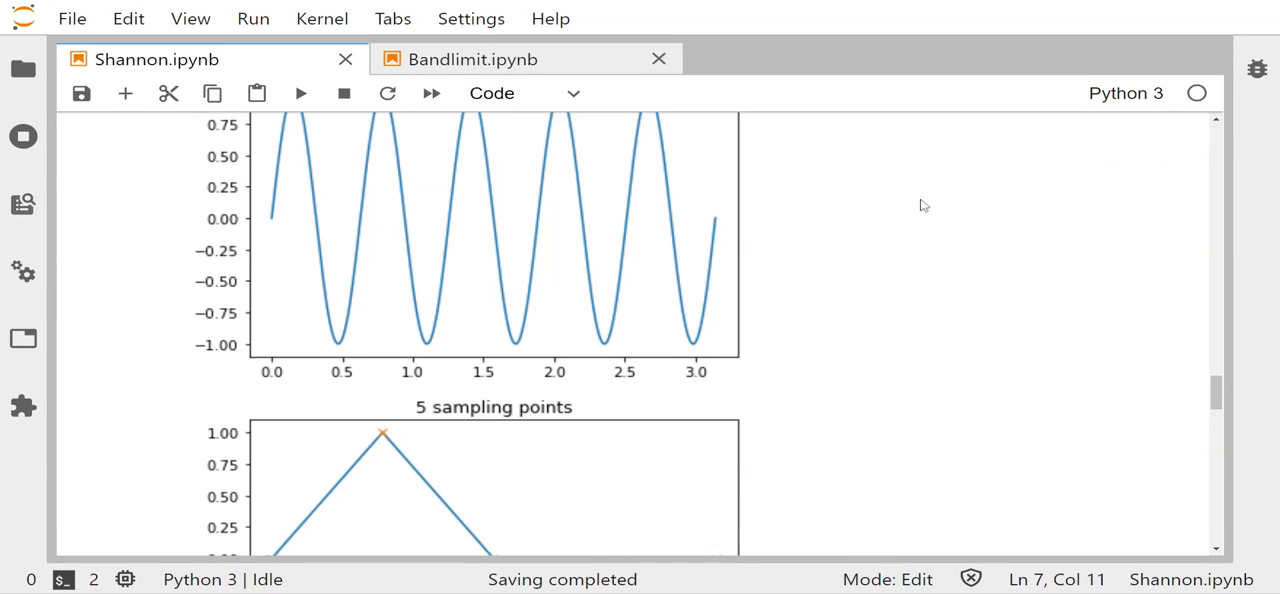
scroll(down, 3)
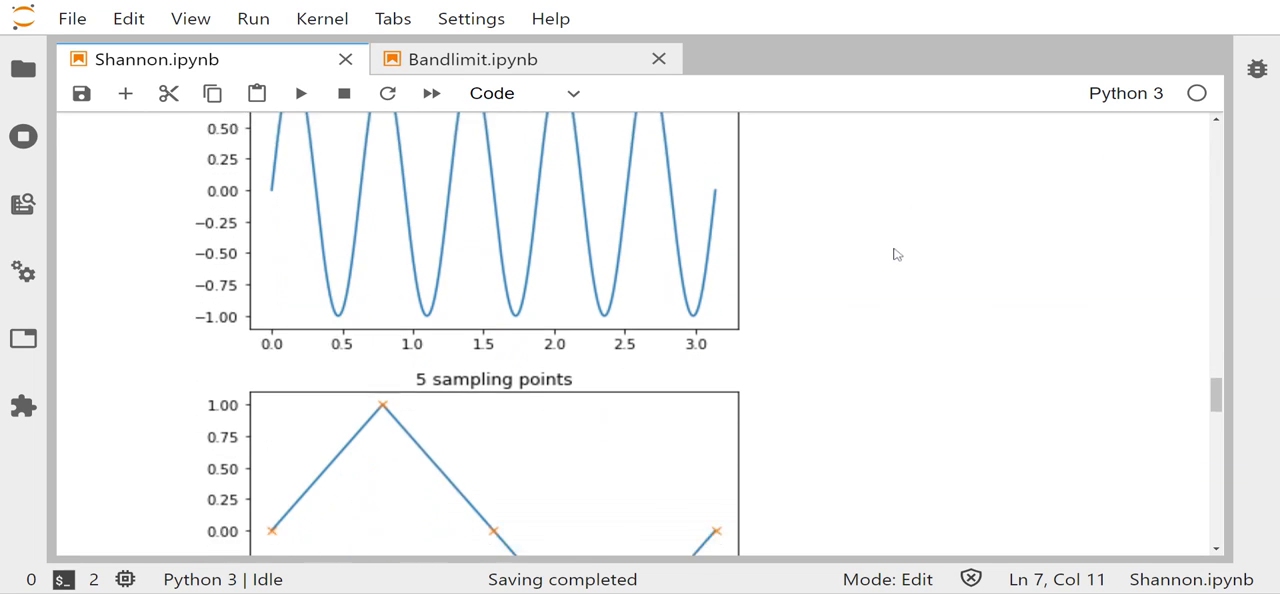
scroll(down, 3)
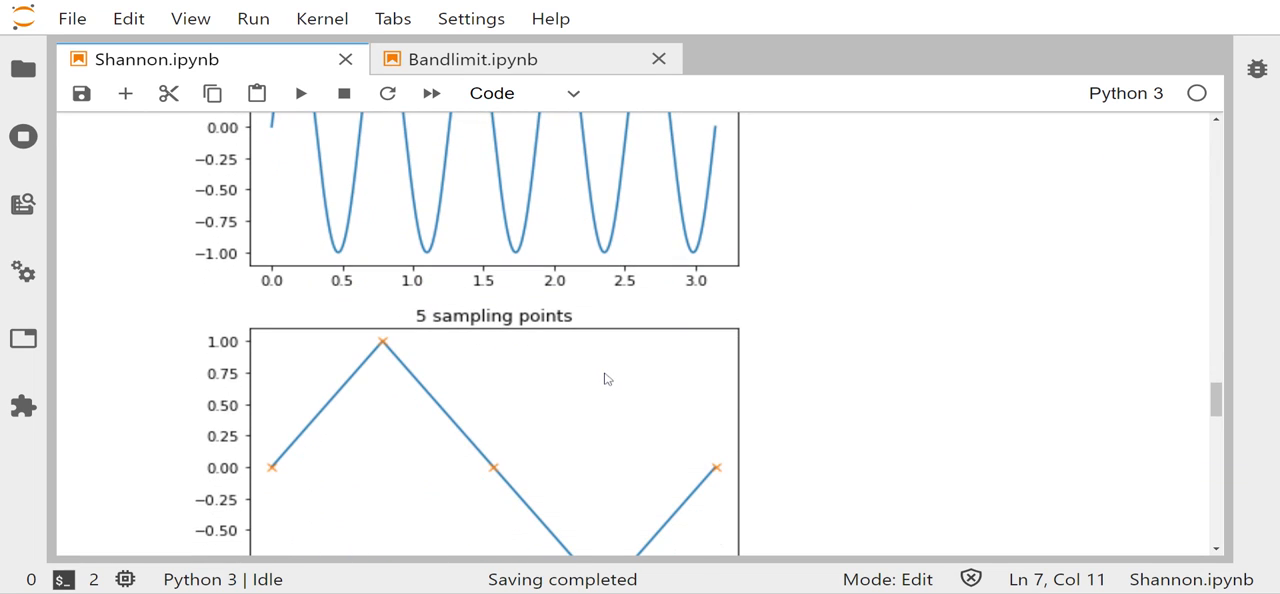
mouse_move(602, 378)
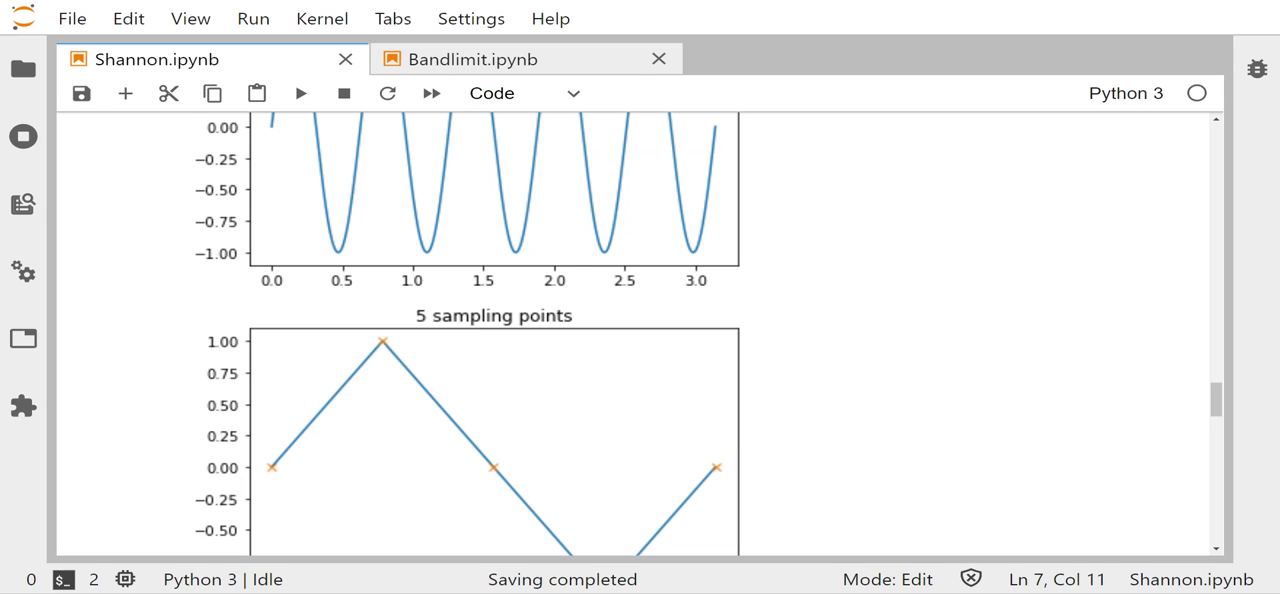
mouse_move(653, 330)
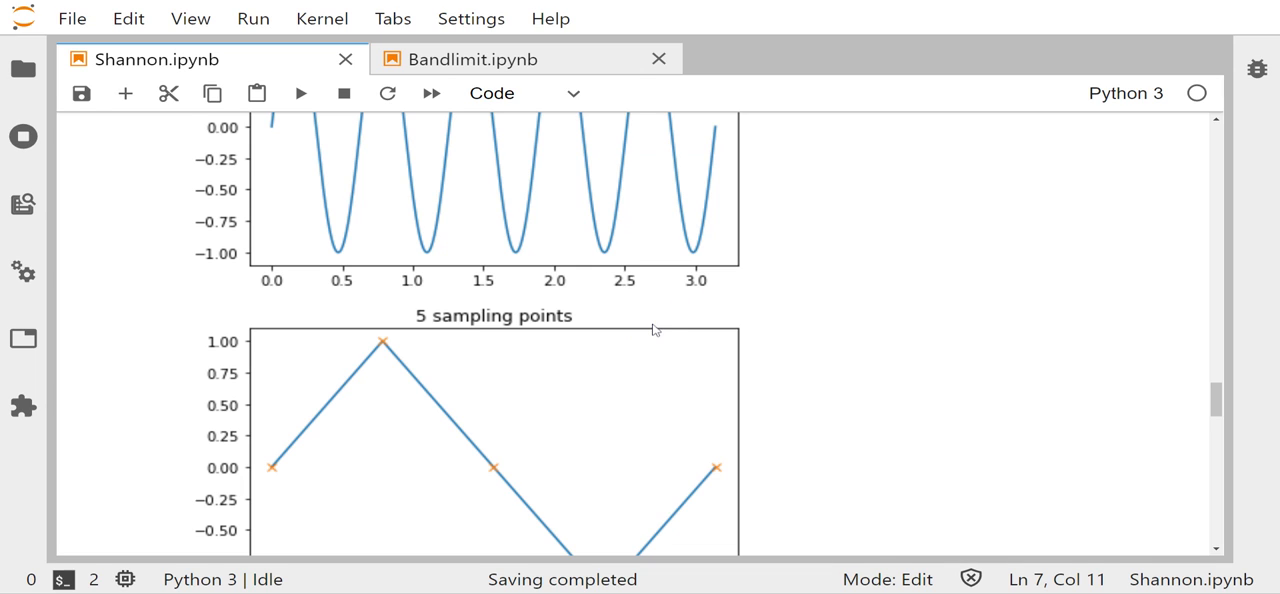
mouse_move(424, 293)
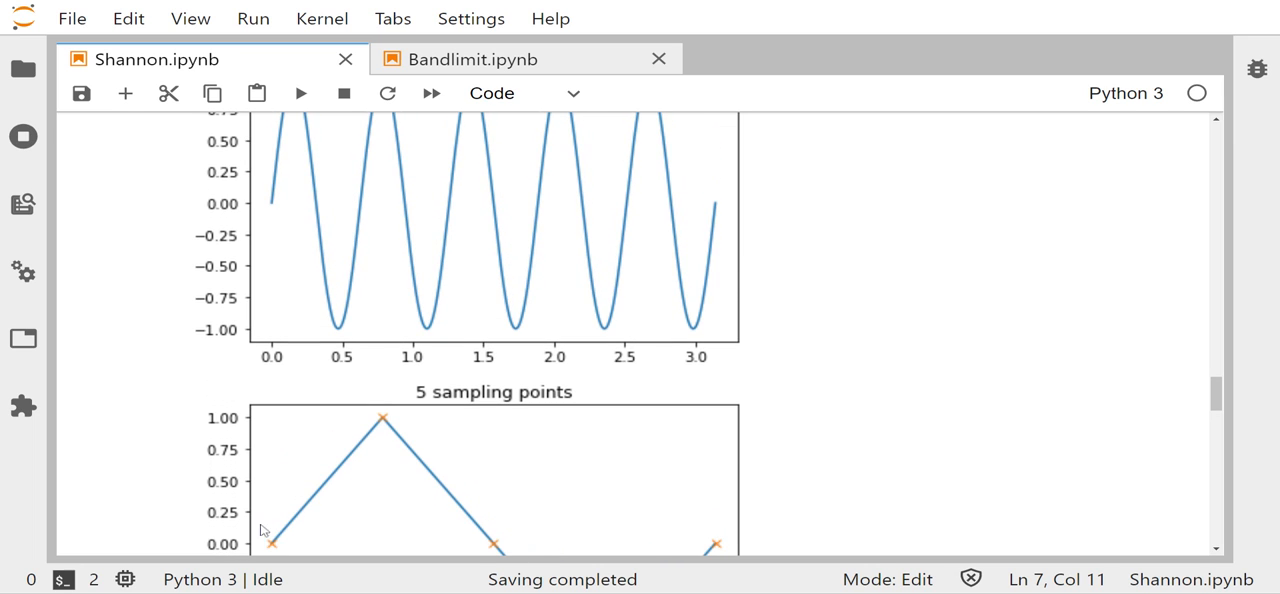
scroll(down, 3)
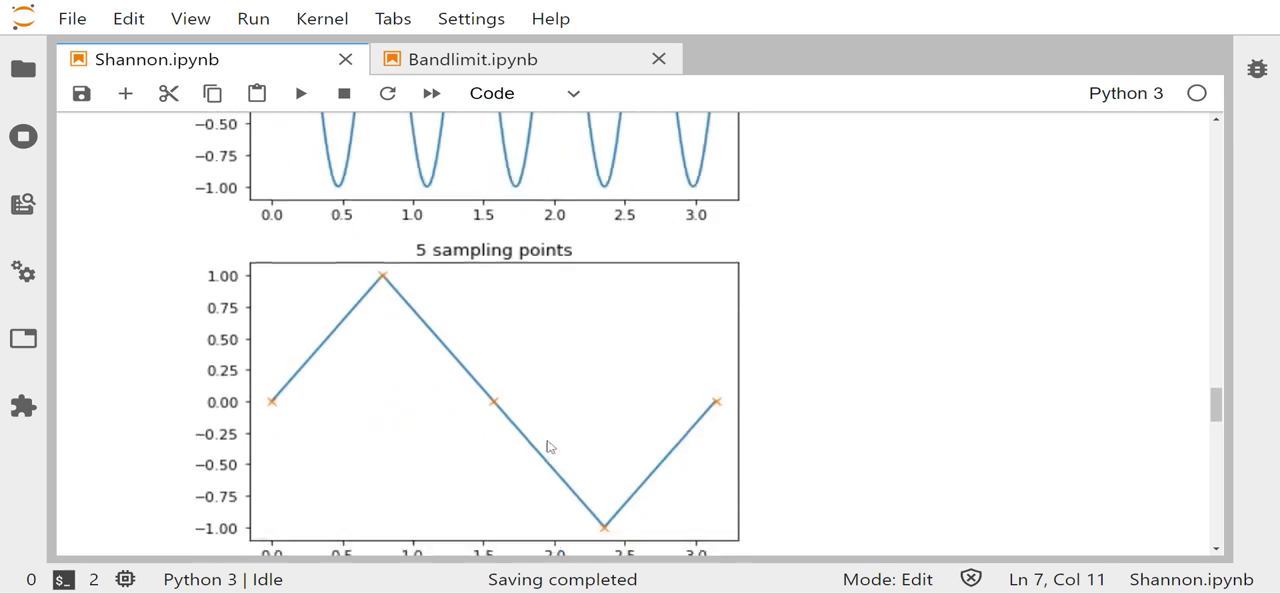
scroll(down, 3)
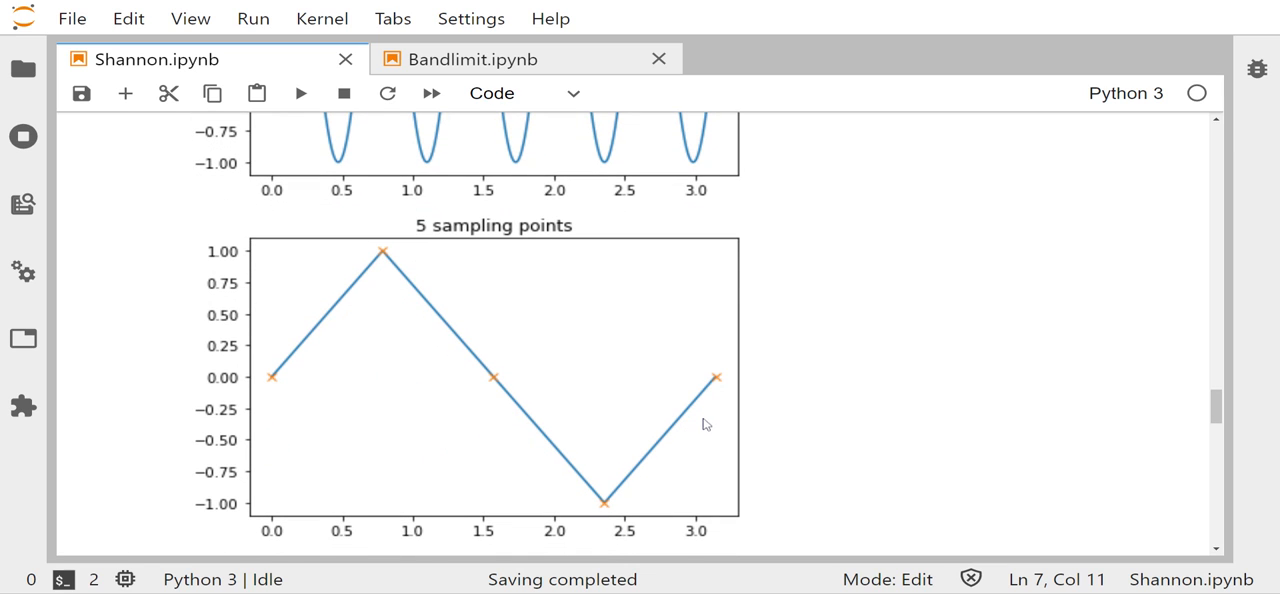
mouse_move(370, 310)
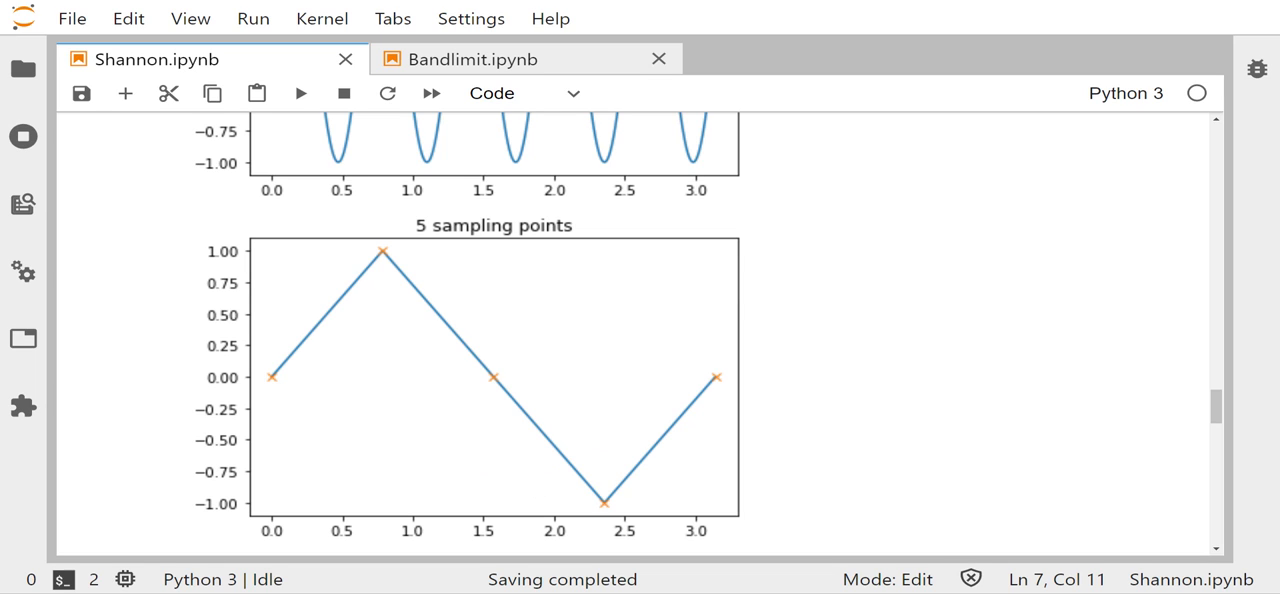
mouse_move(356, 415)
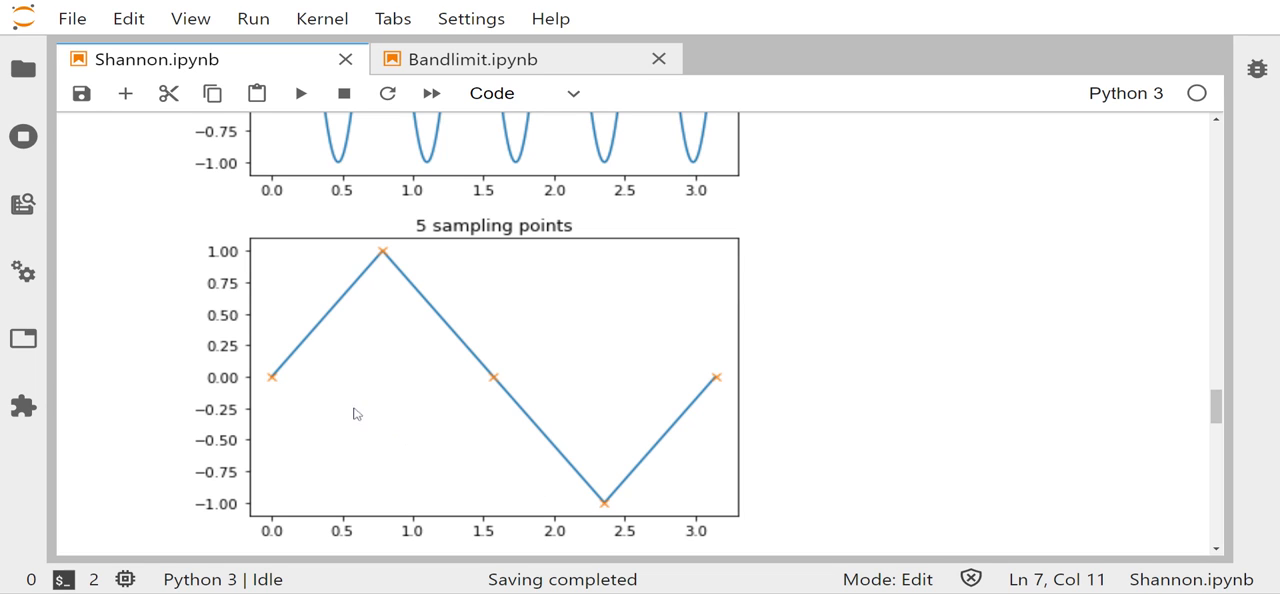
mouse_move(253, 383)
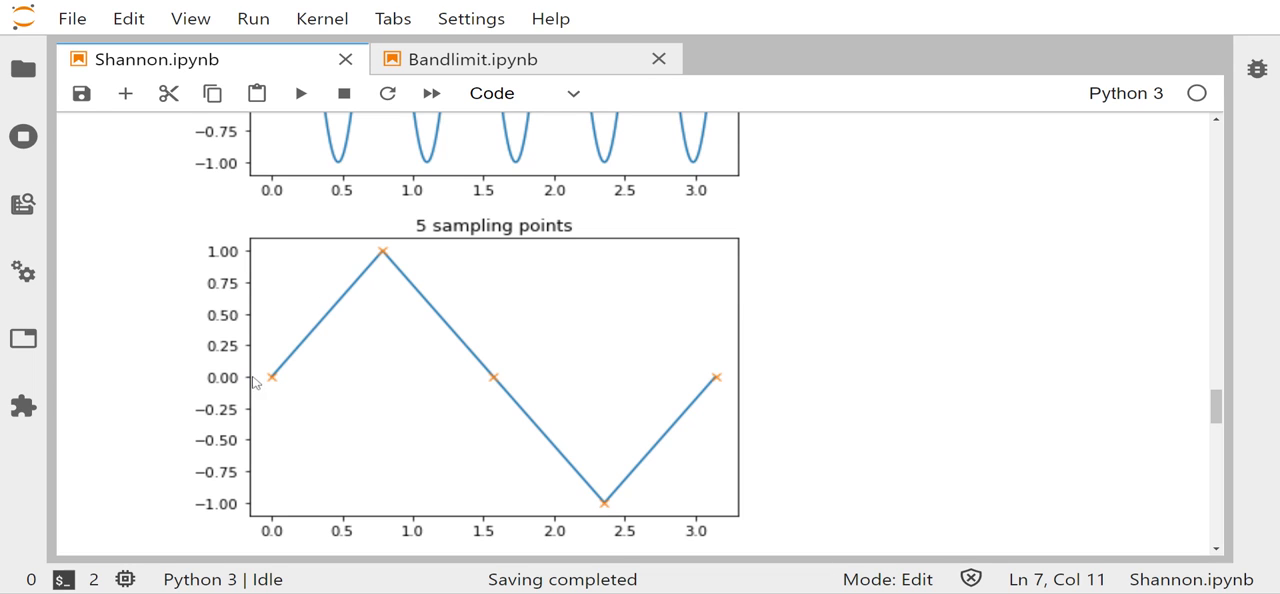
mouse_move(748, 440)
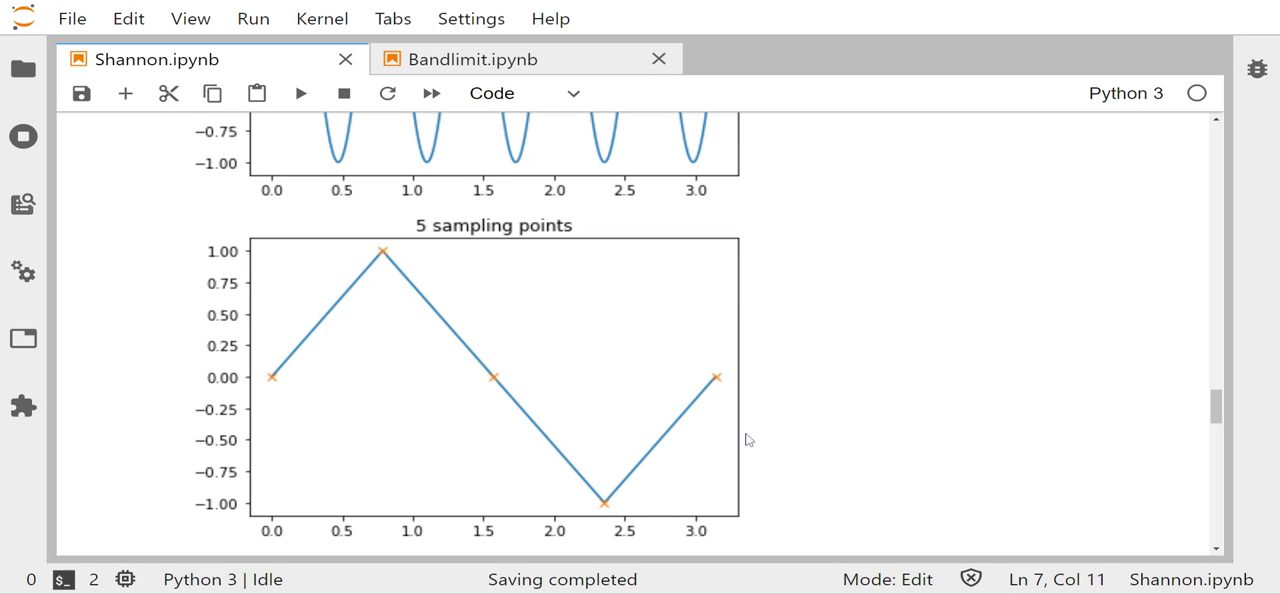
mouse_move(343, 321)
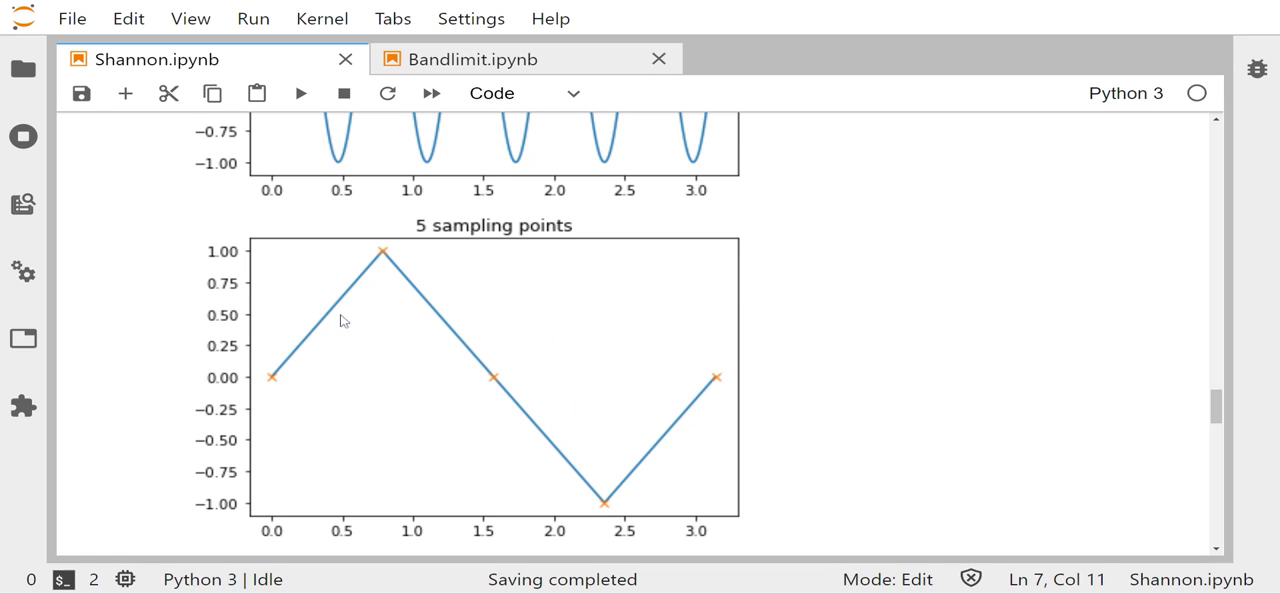
mouse_move(349, 334)
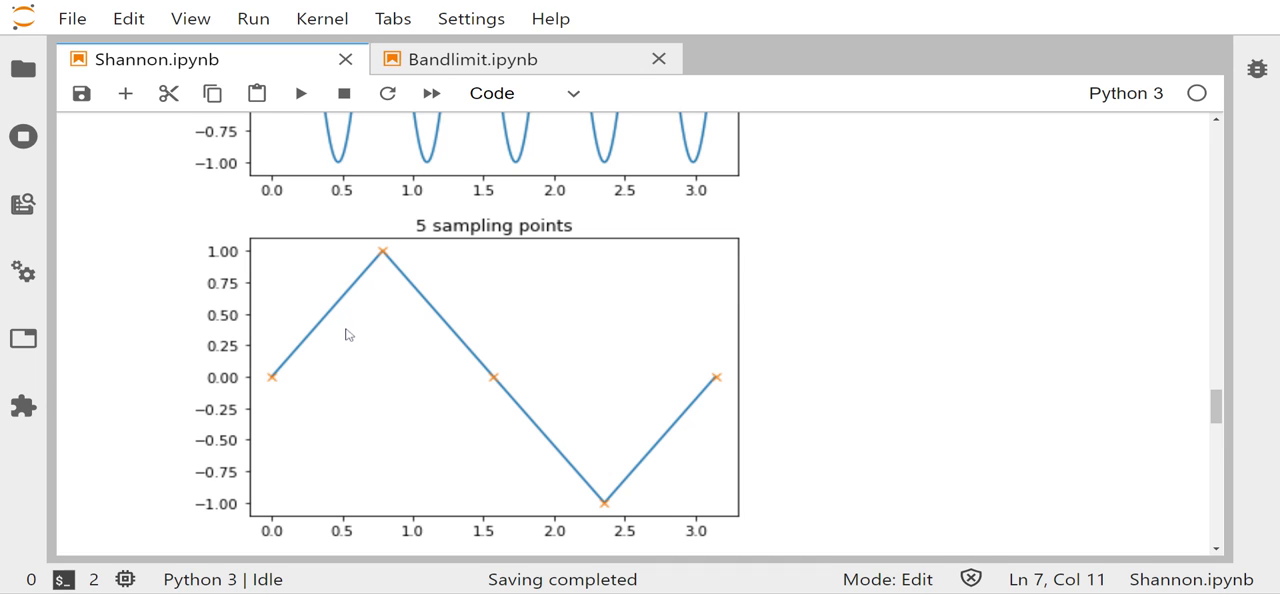
mouse_move(513, 337)
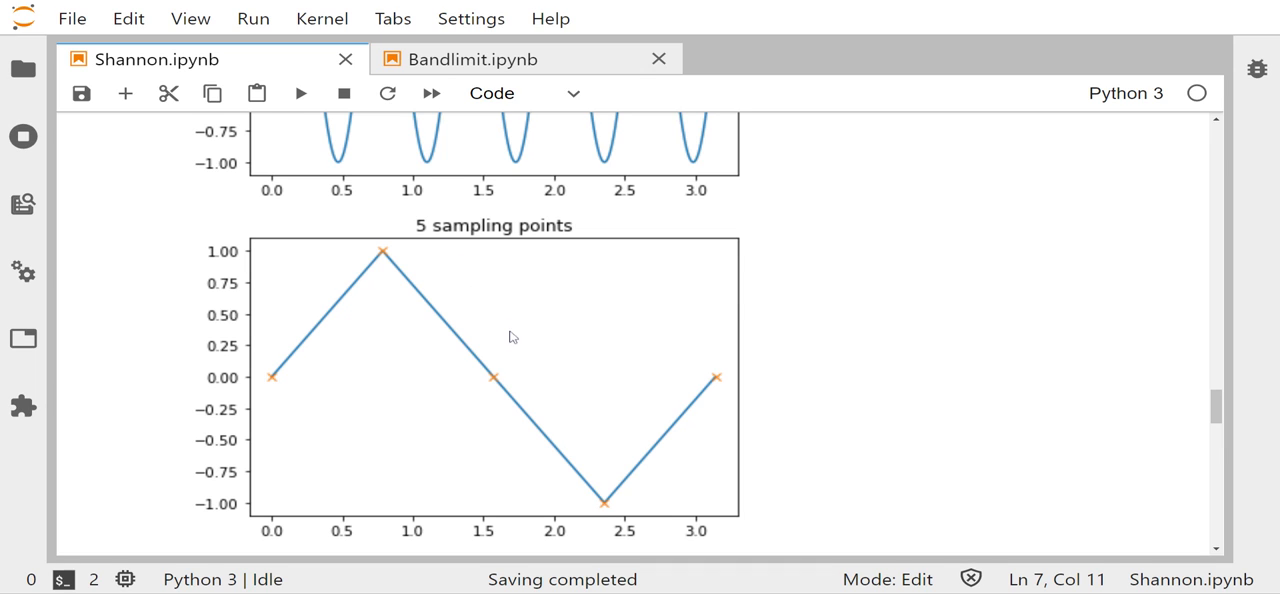
mouse_move(626, 436)
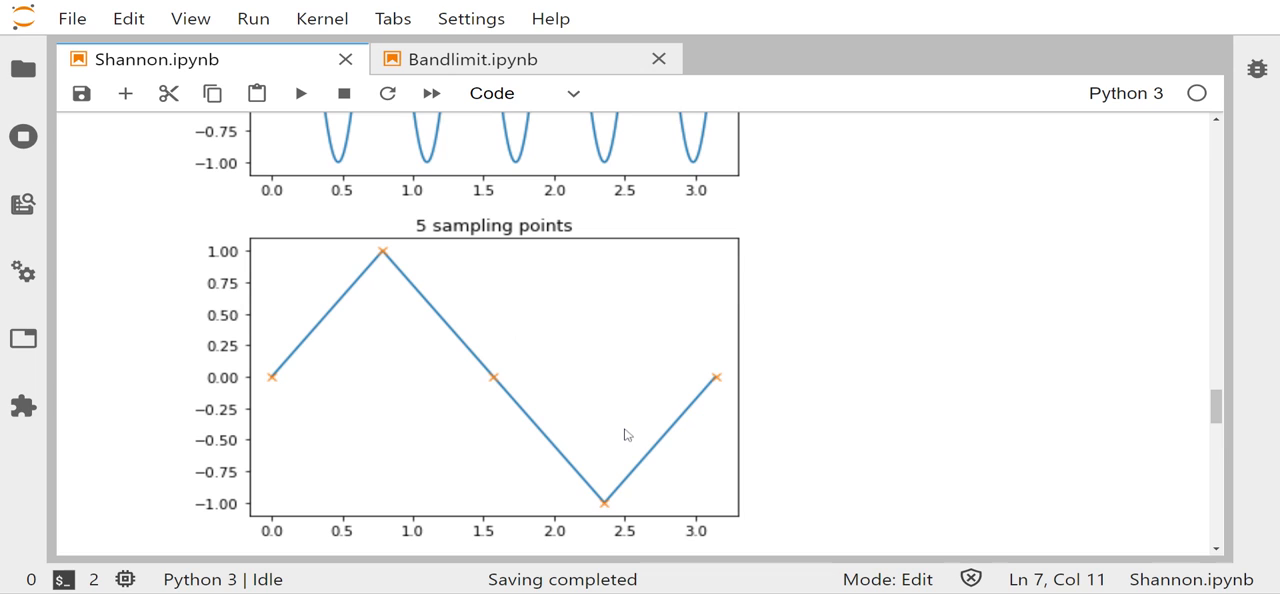
mouse_move(419, 361)
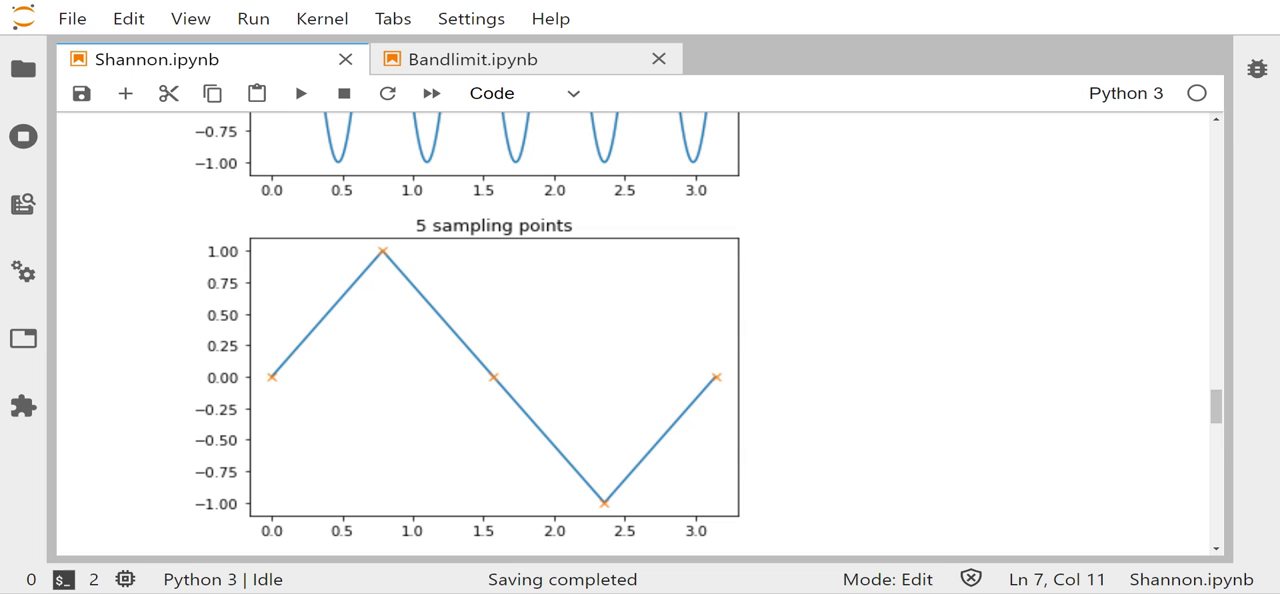
mouse_move(716, 424)
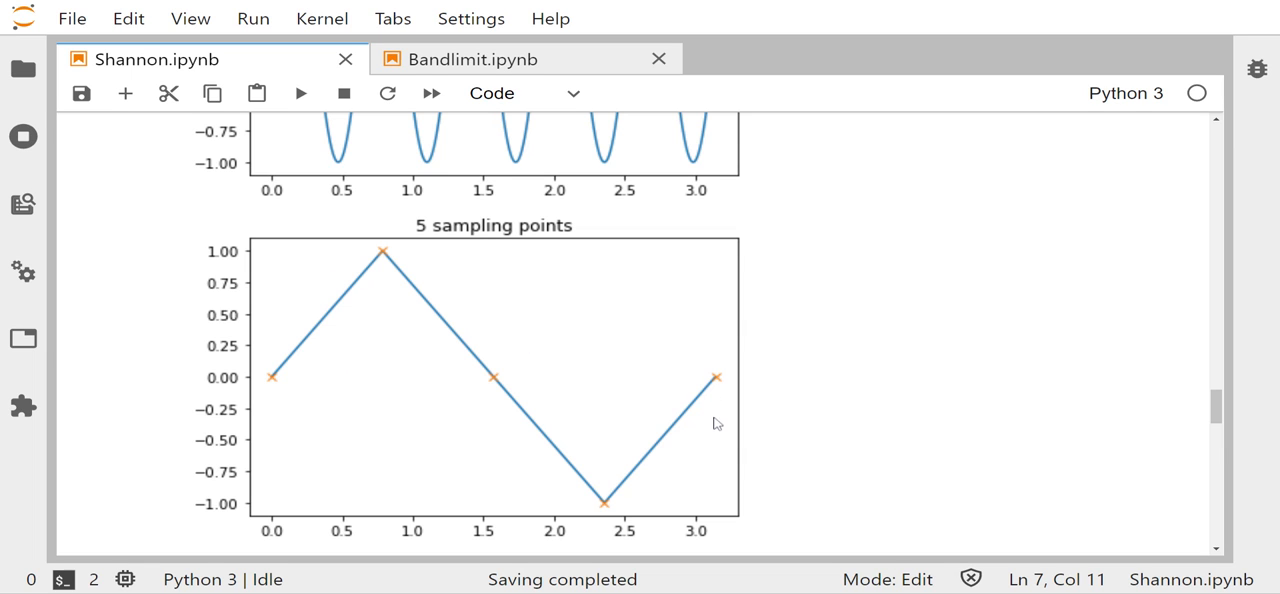
- Scroll past the sinc and resample definitions to cell [6], resampling a 444 Hz sine from sr 1200
scroll(down, 3)
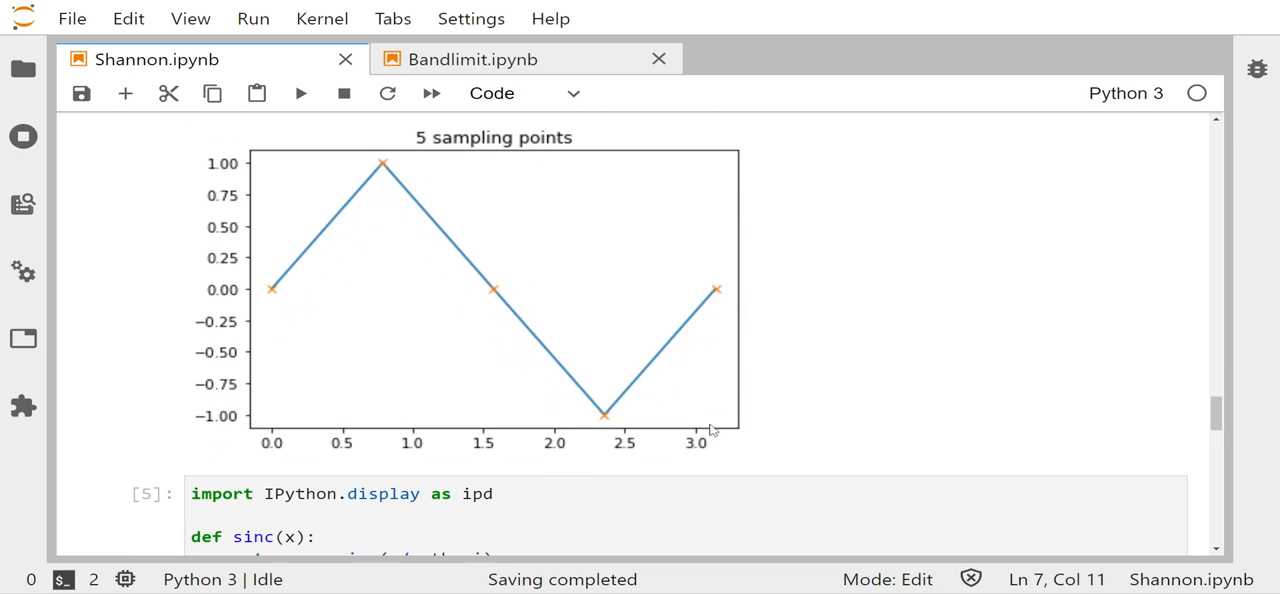
scroll(down, 3)
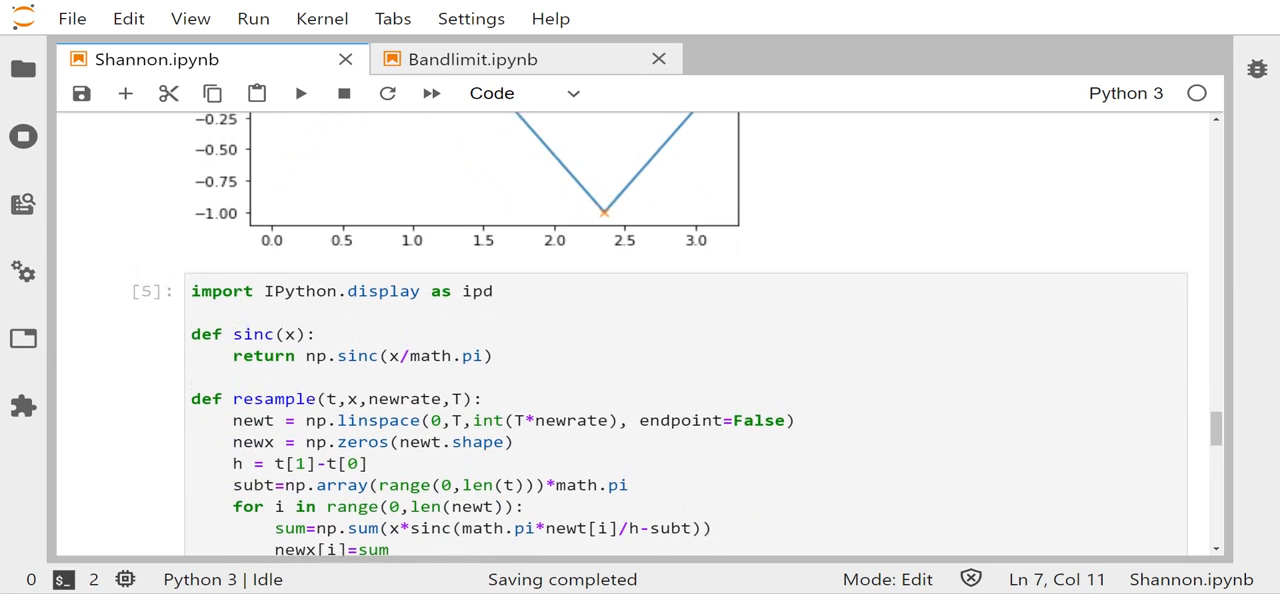
scroll(down, 3)
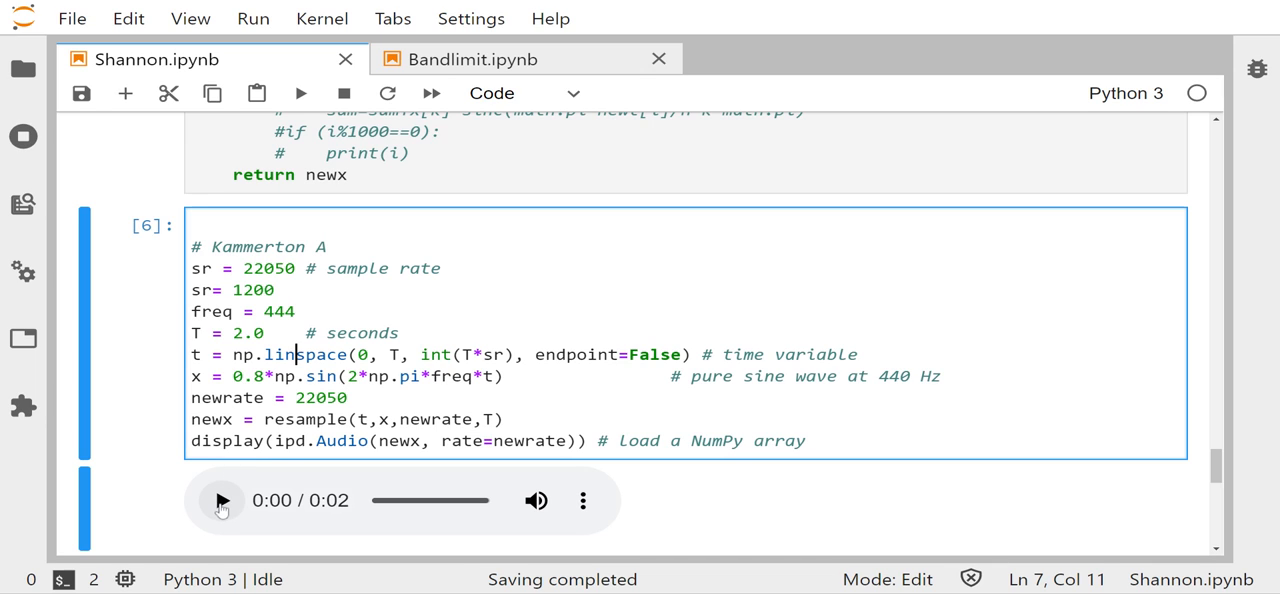
- Play the 444 Hz tone resampled from sr 1200 through its full two seconds
click(222, 501)
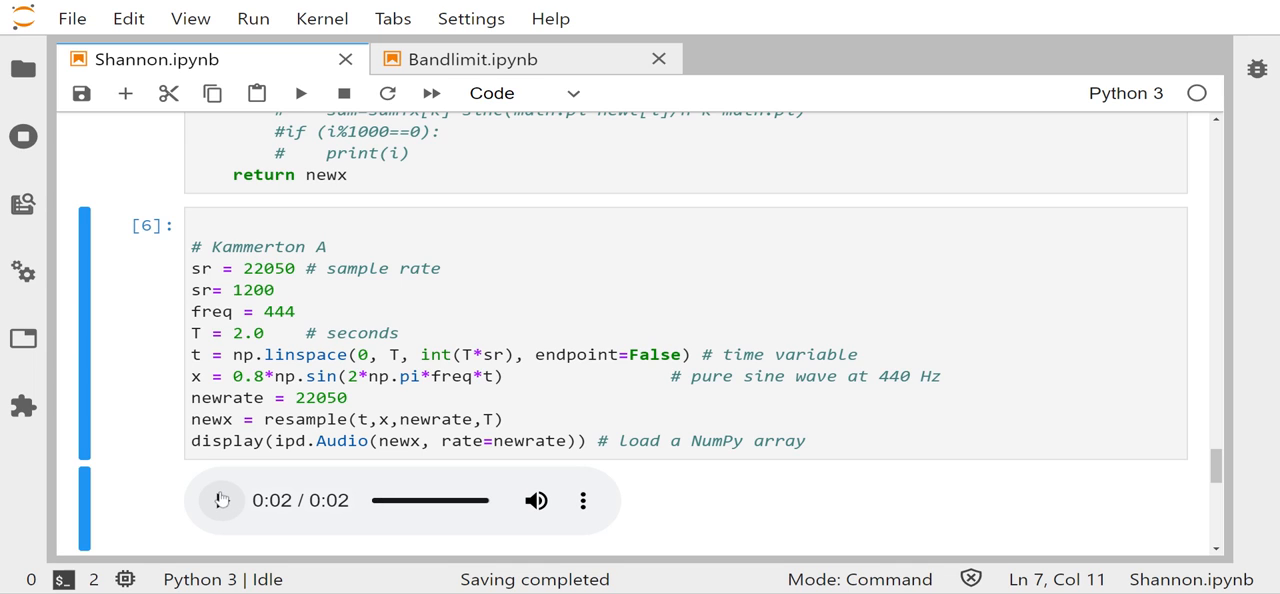
click(222, 501)
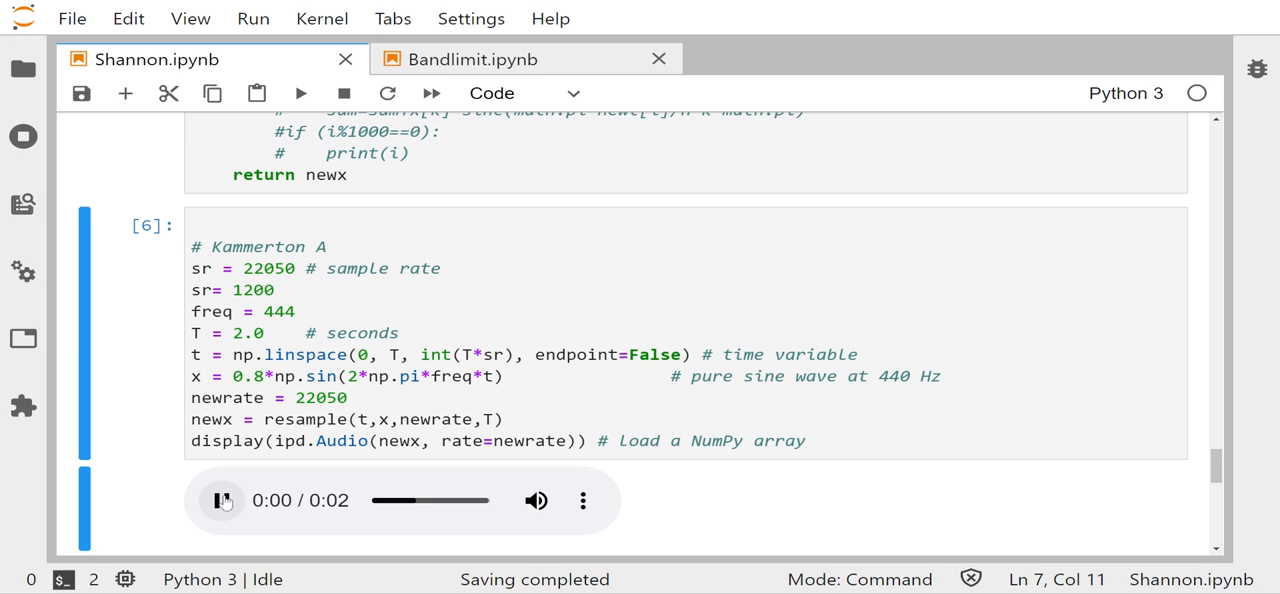
click(223, 501)
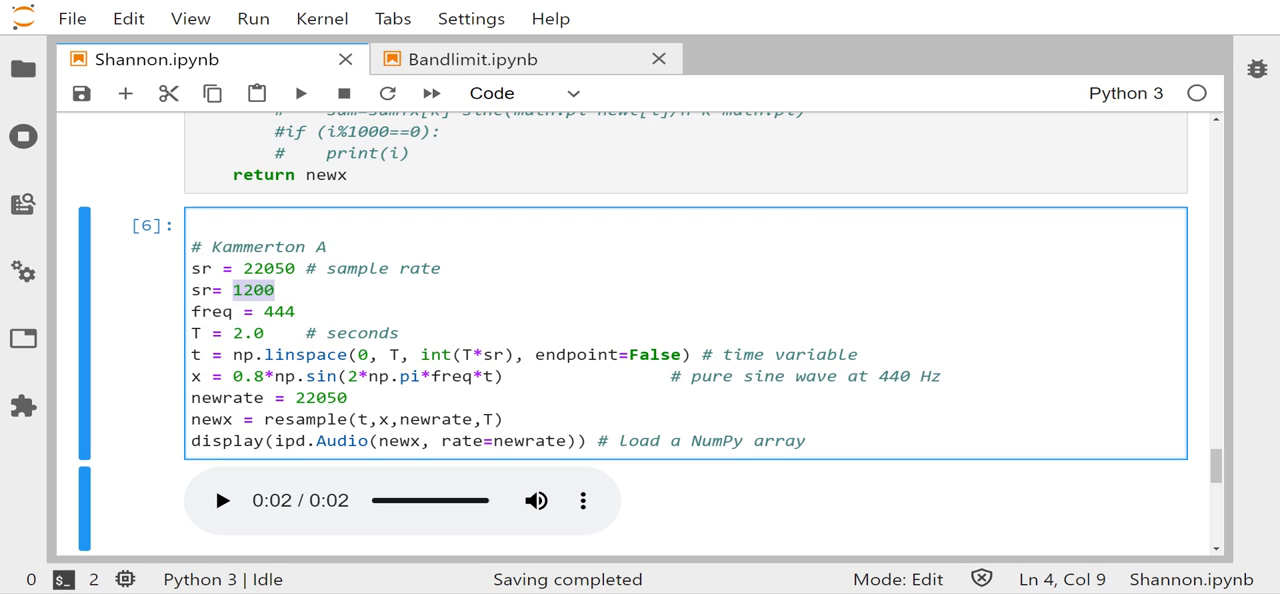
click(298, 354)
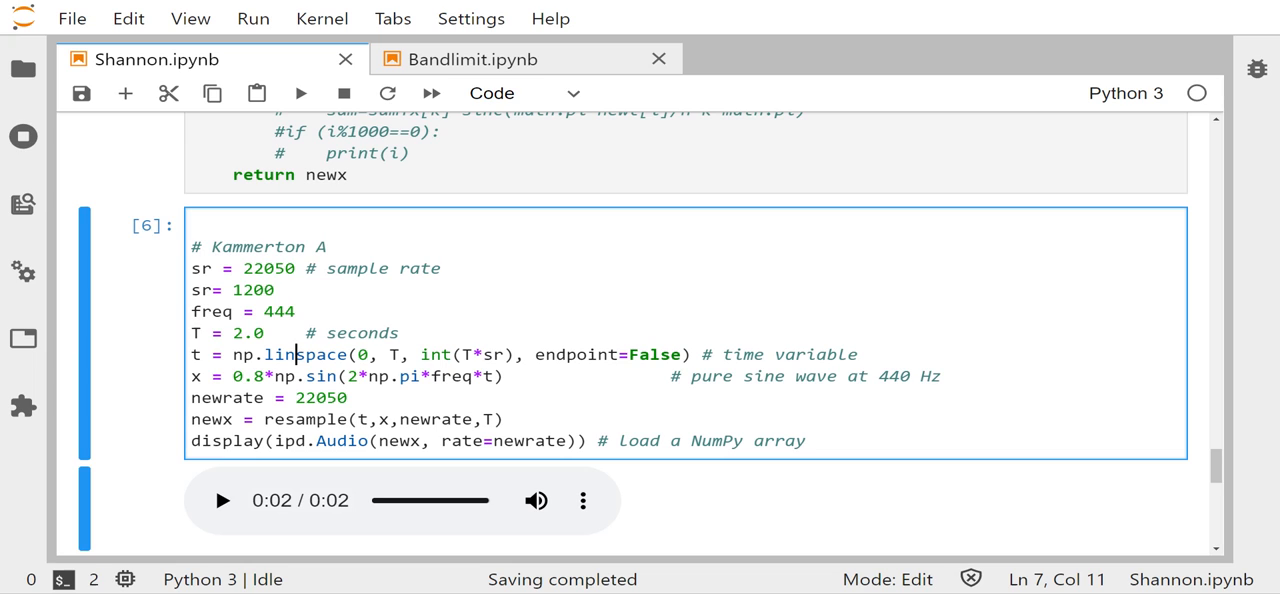
- Change sr from 1200 to 890, re-run the cell, and play the new two-second tone
double_click(252, 290)
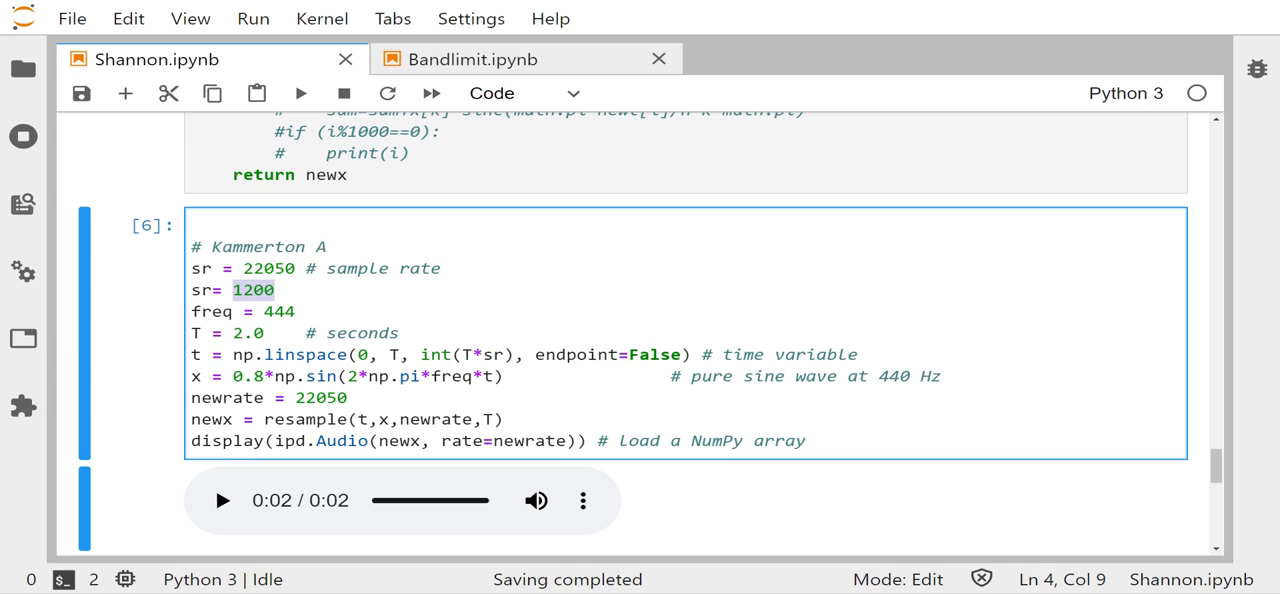
text(890)
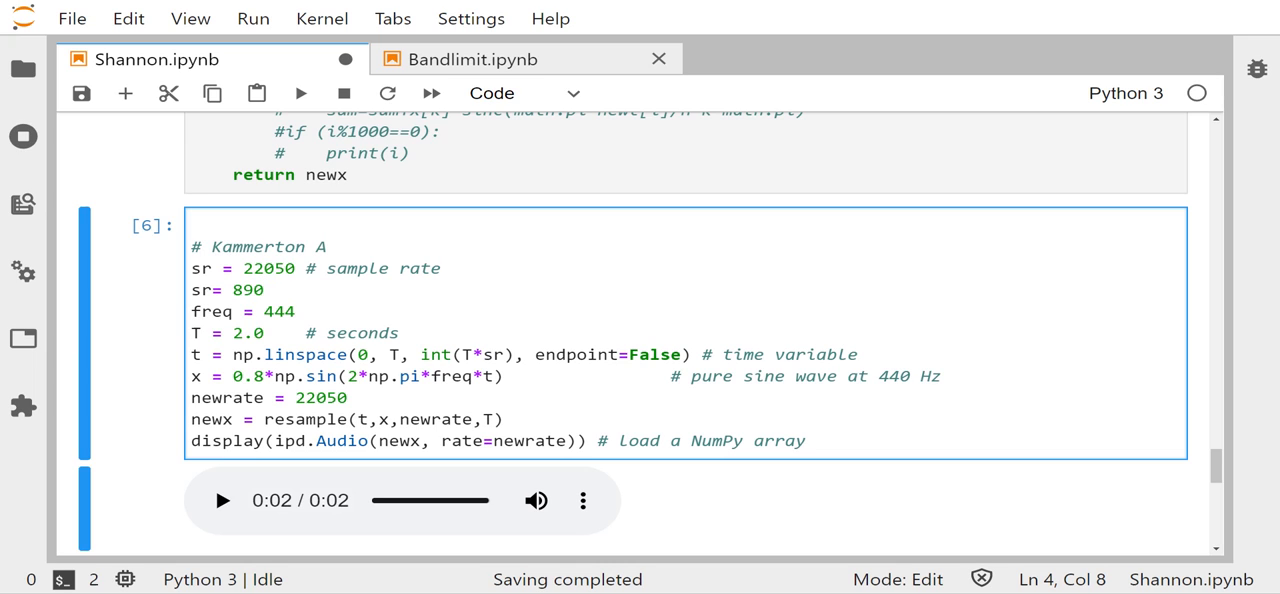
mouse_move(161, 478)
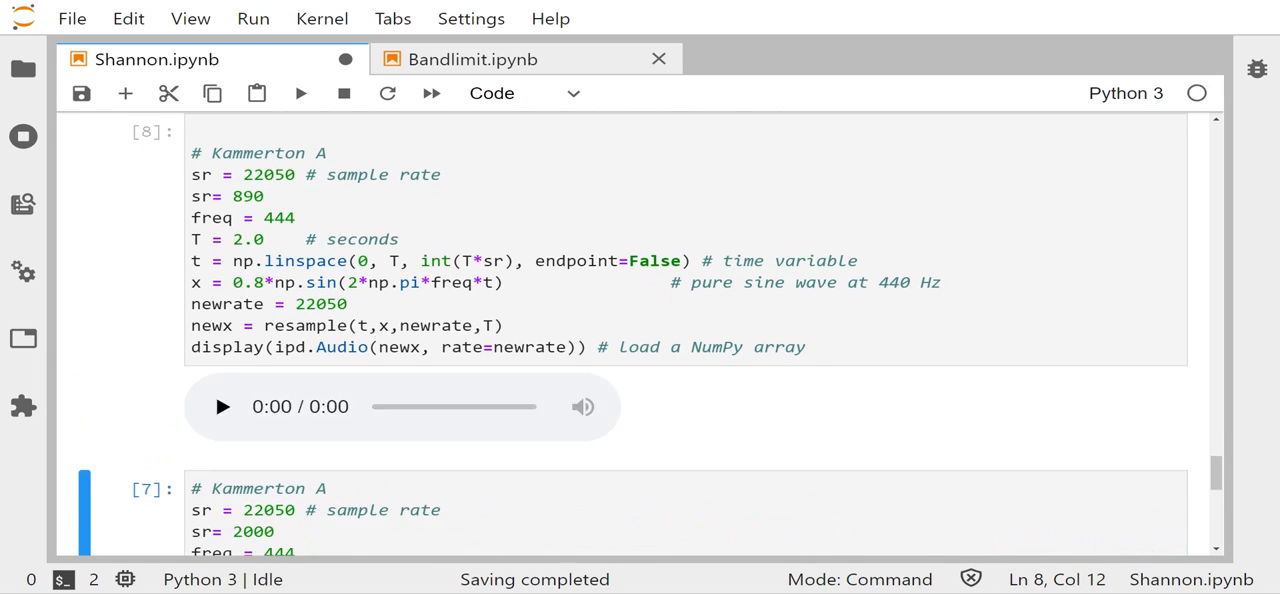
click(222, 407)
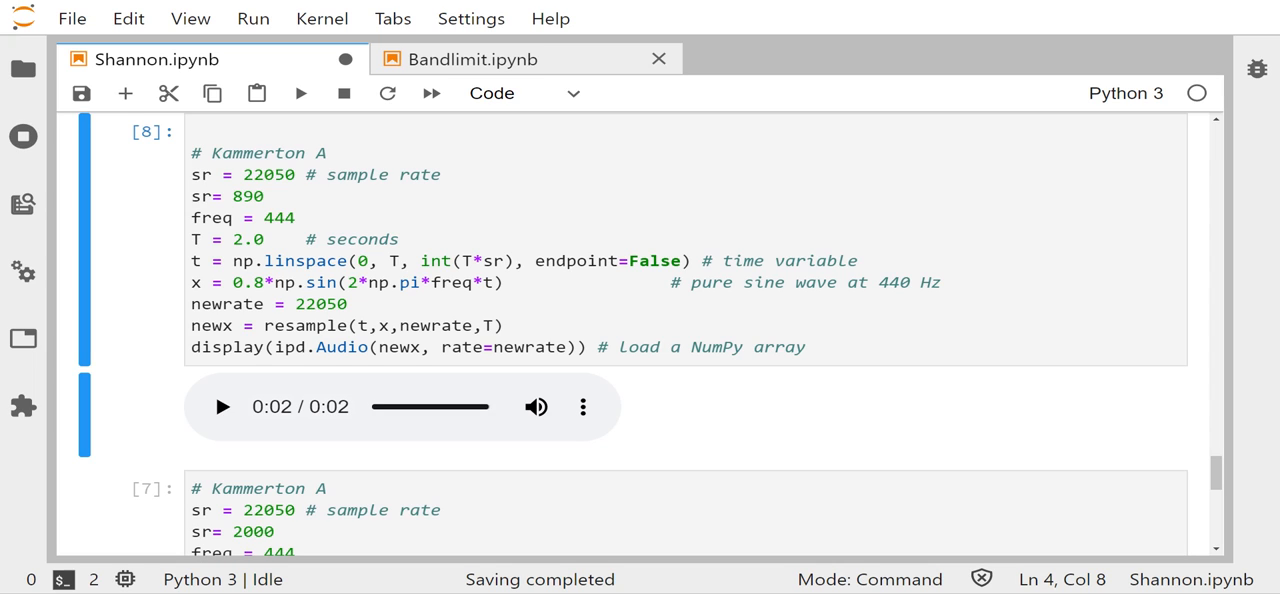
- Set sr to 850, listen to the resampled tone, and return to editing the sample rate
double_click(248, 196)
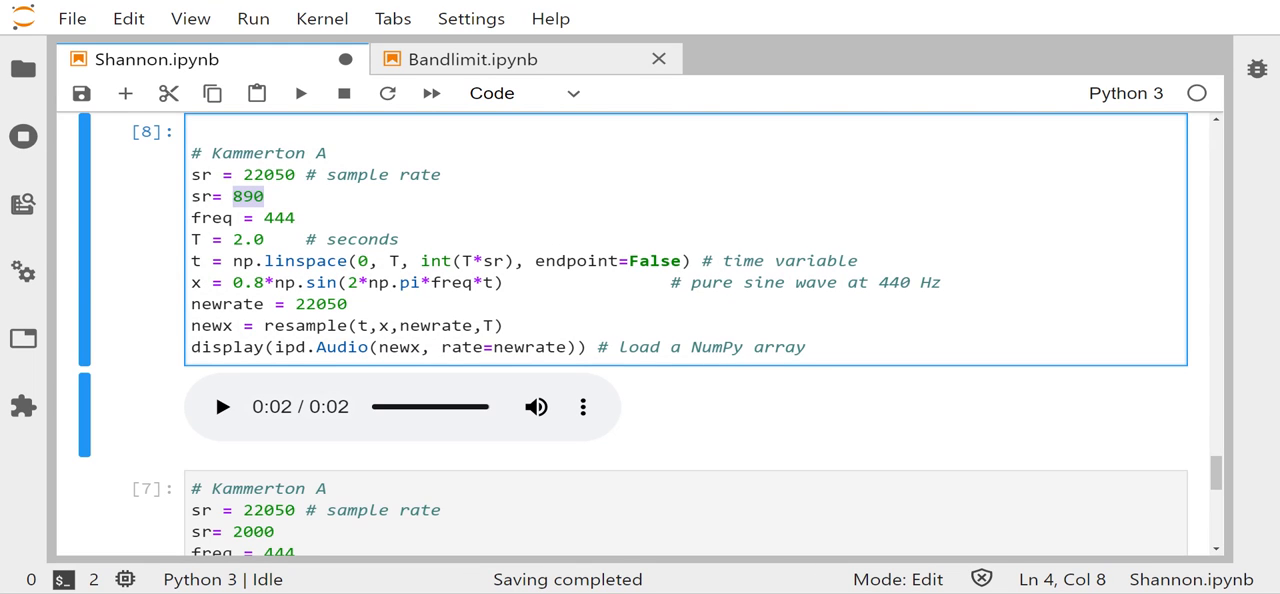
text(850)
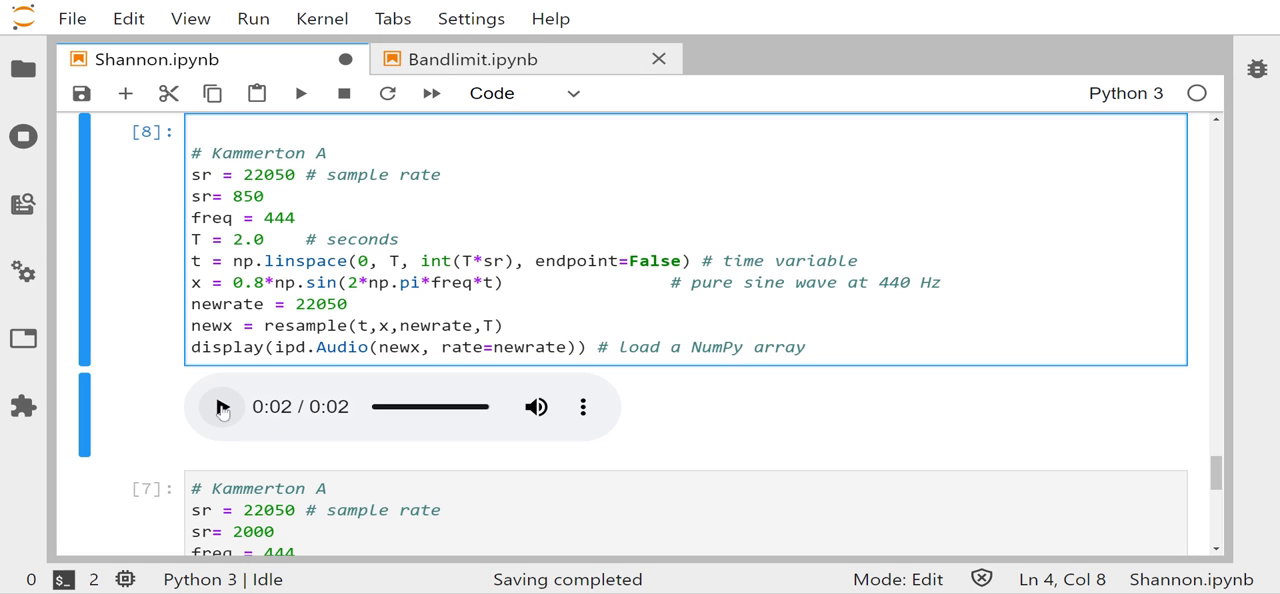
click(222, 407)
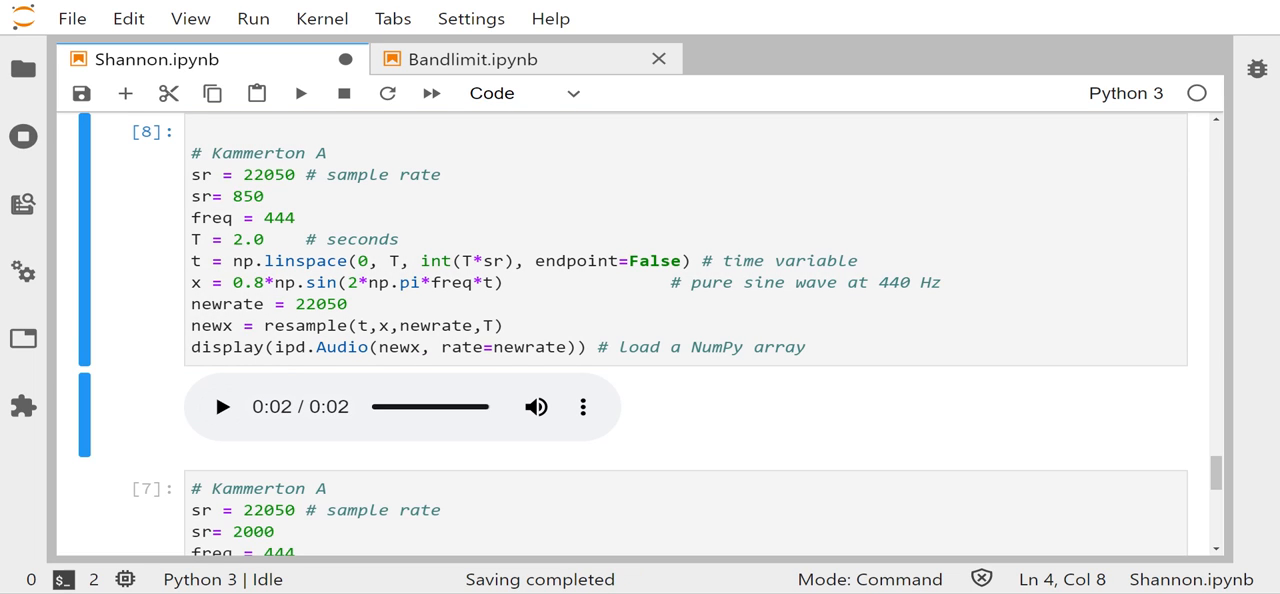
click(242, 196)
text(0)
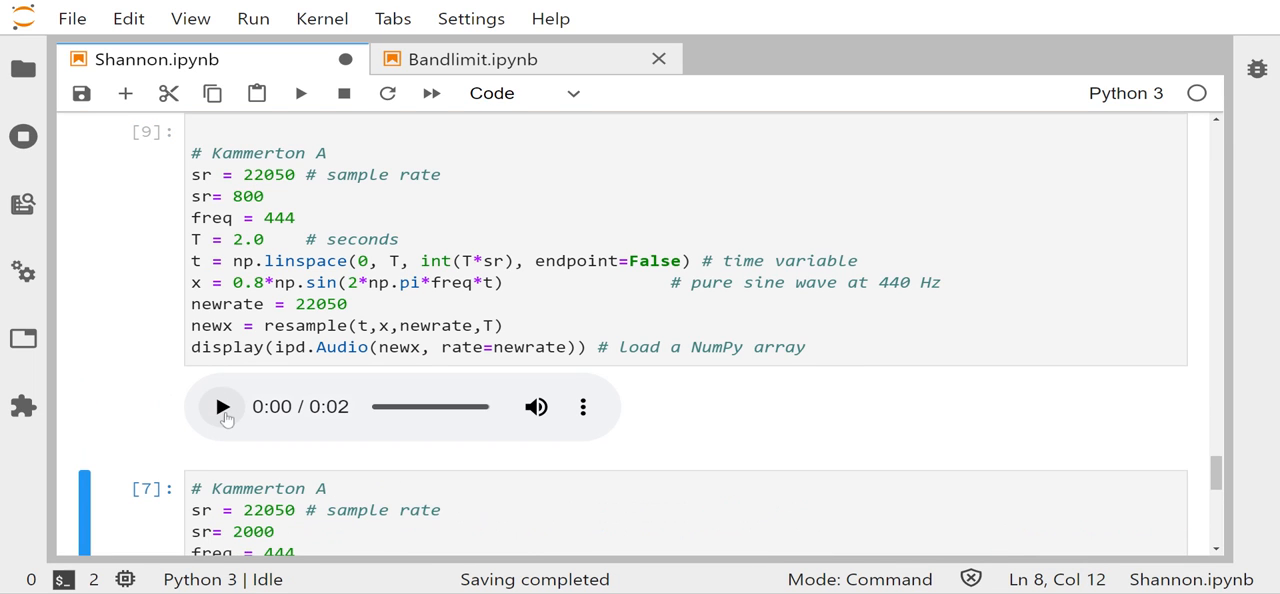
- Play the sr 800 tone fully, then scroll to the two-sine cell at sr 2000
click(222, 407)
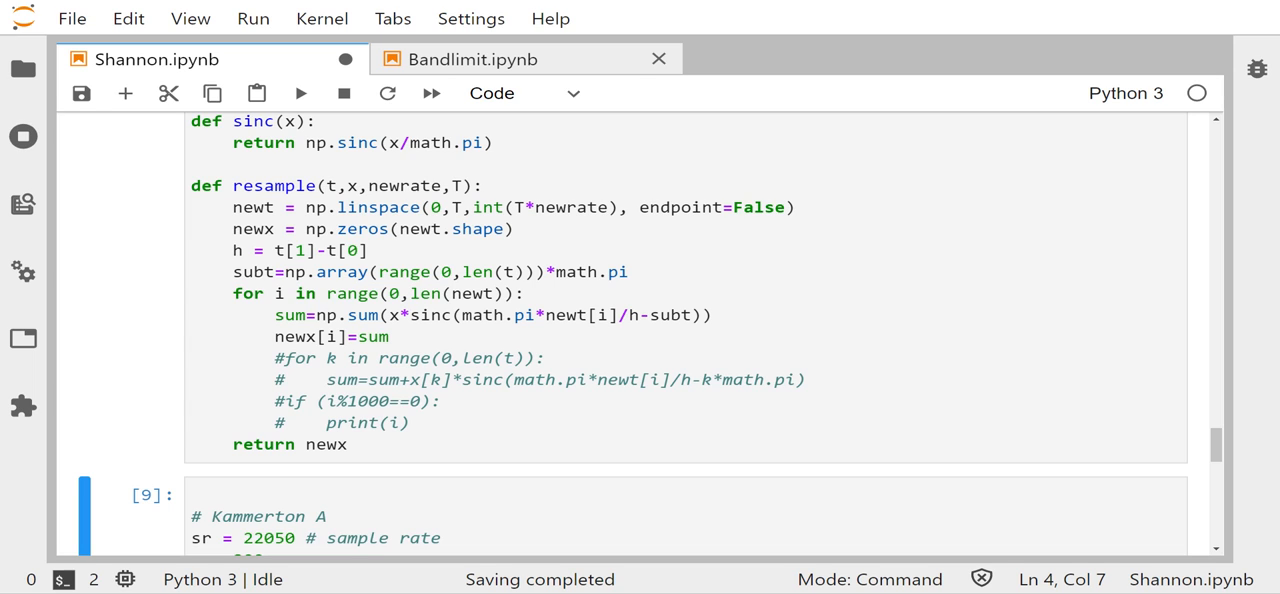
scroll(down, 3)
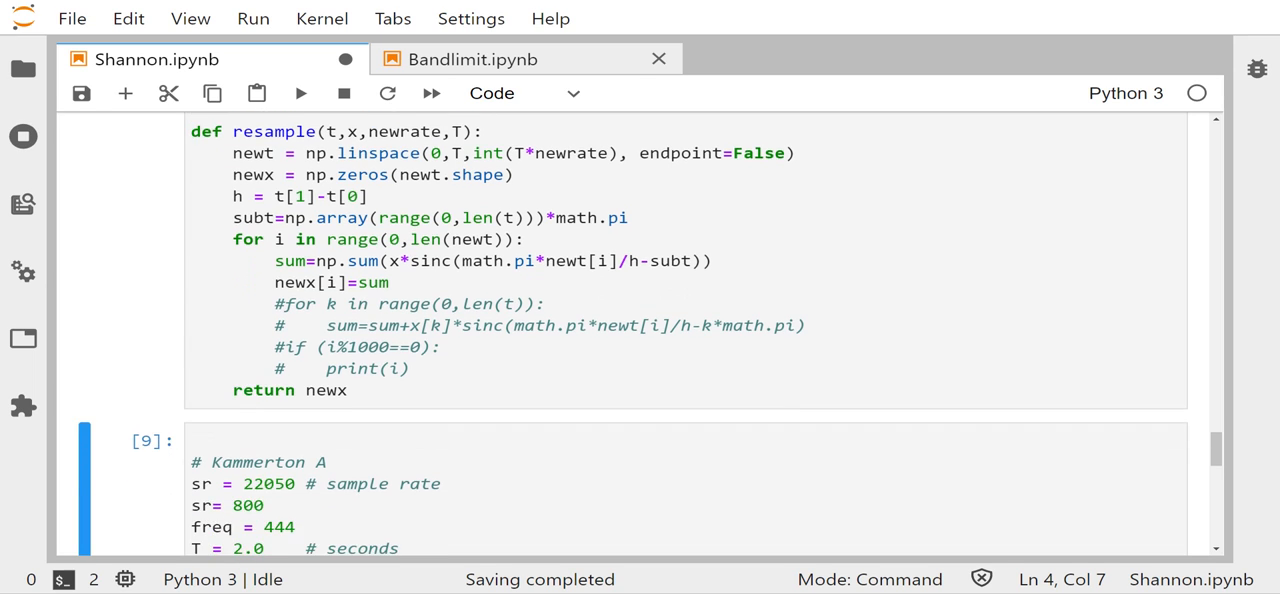
scroll(down, 3)
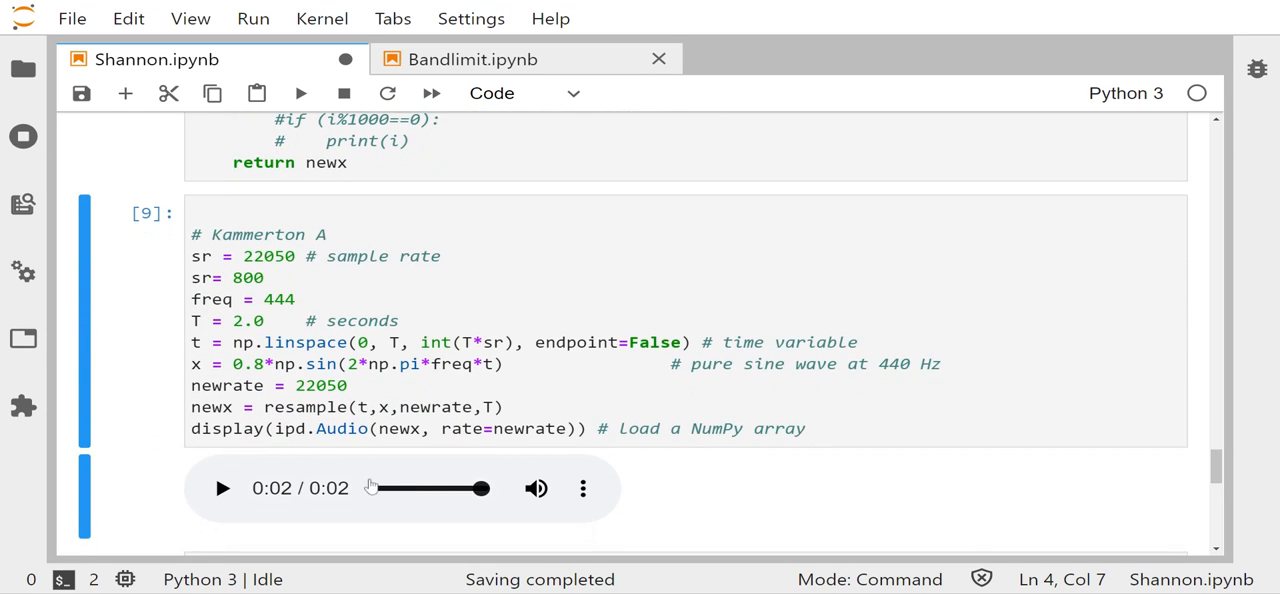
scroll(down, 3)
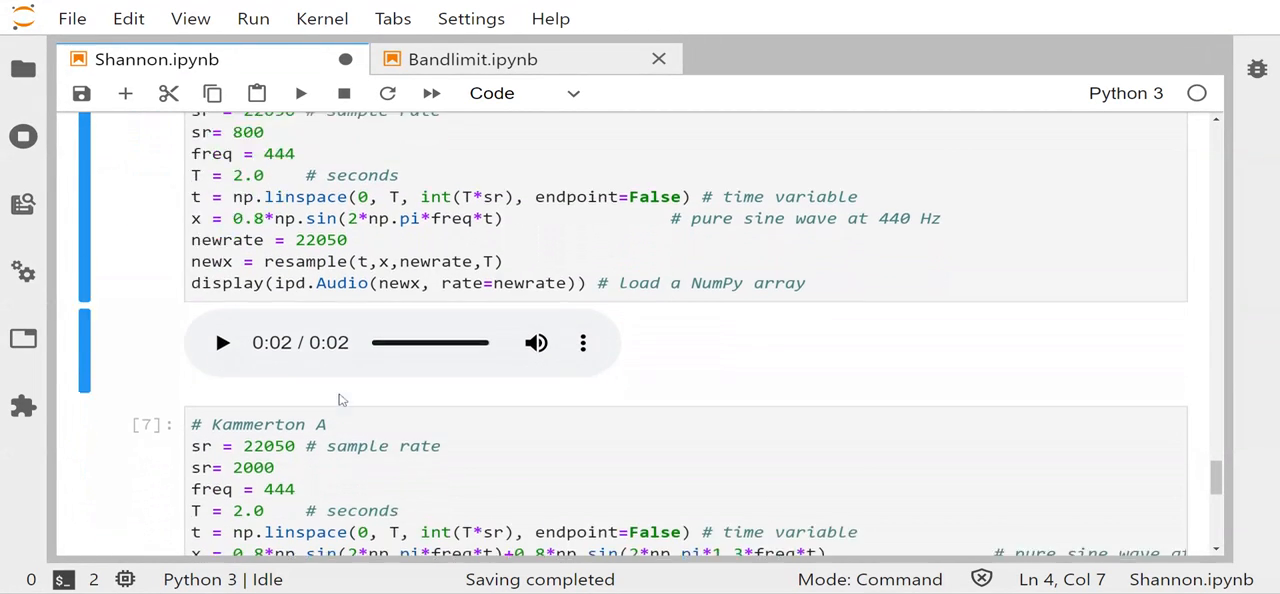
scroll(down, 3)
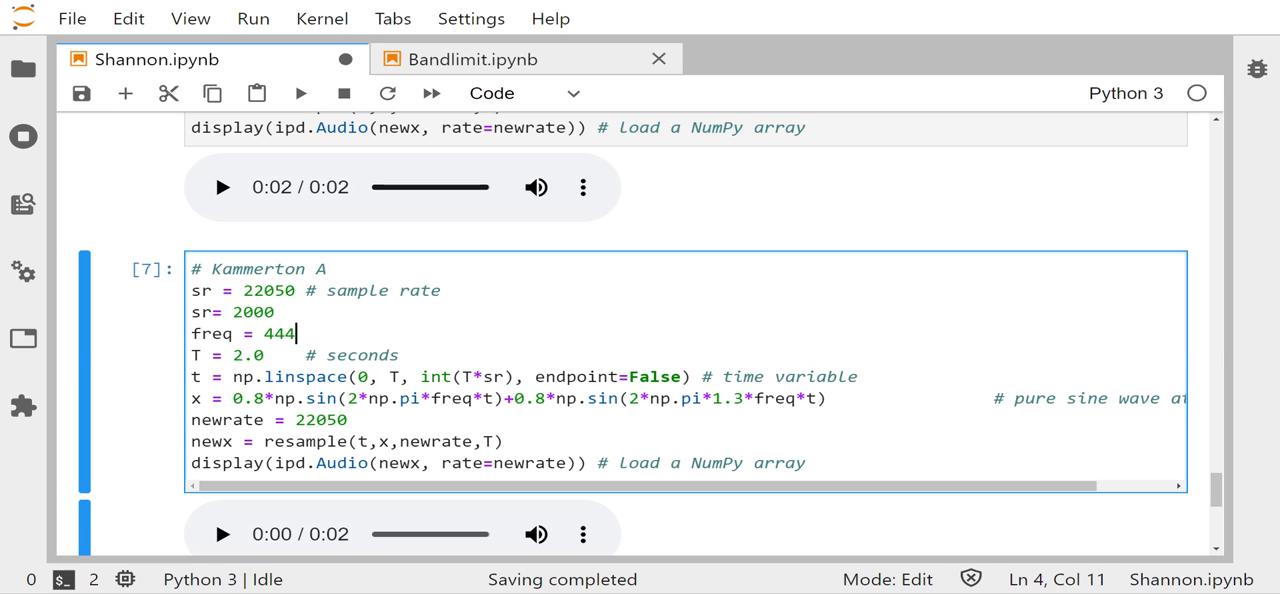
- Run the two-sine cell at sr 2000, play its audio, and begin editing the sample rate
key(Shift+Enter)
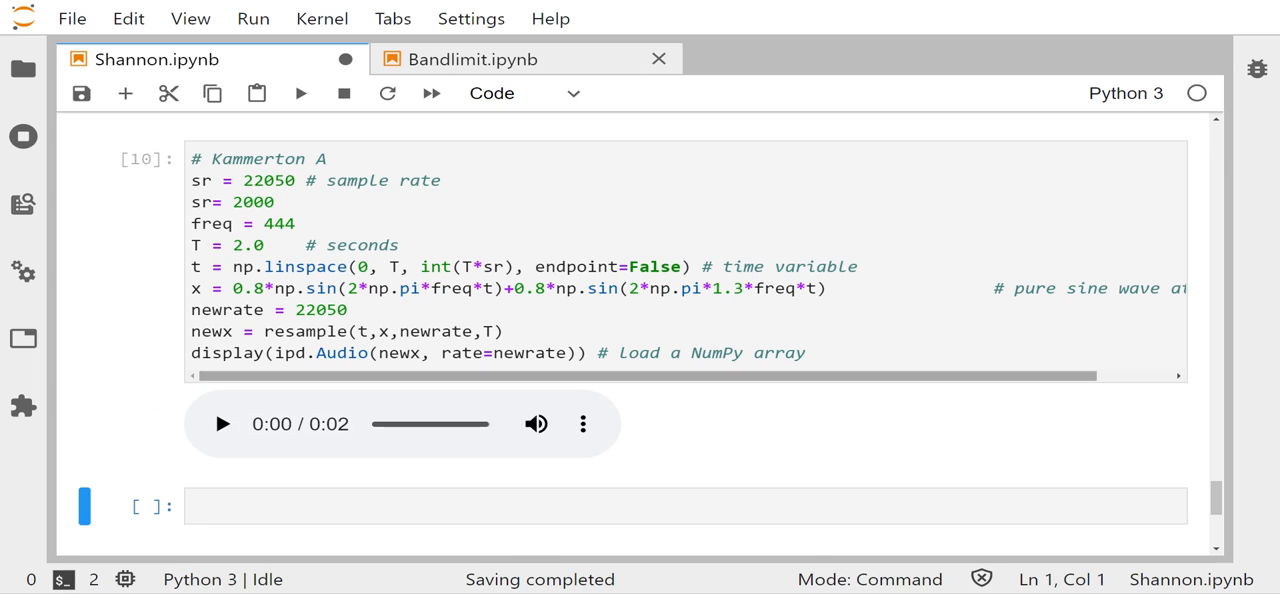
mouse_move(222, 425)
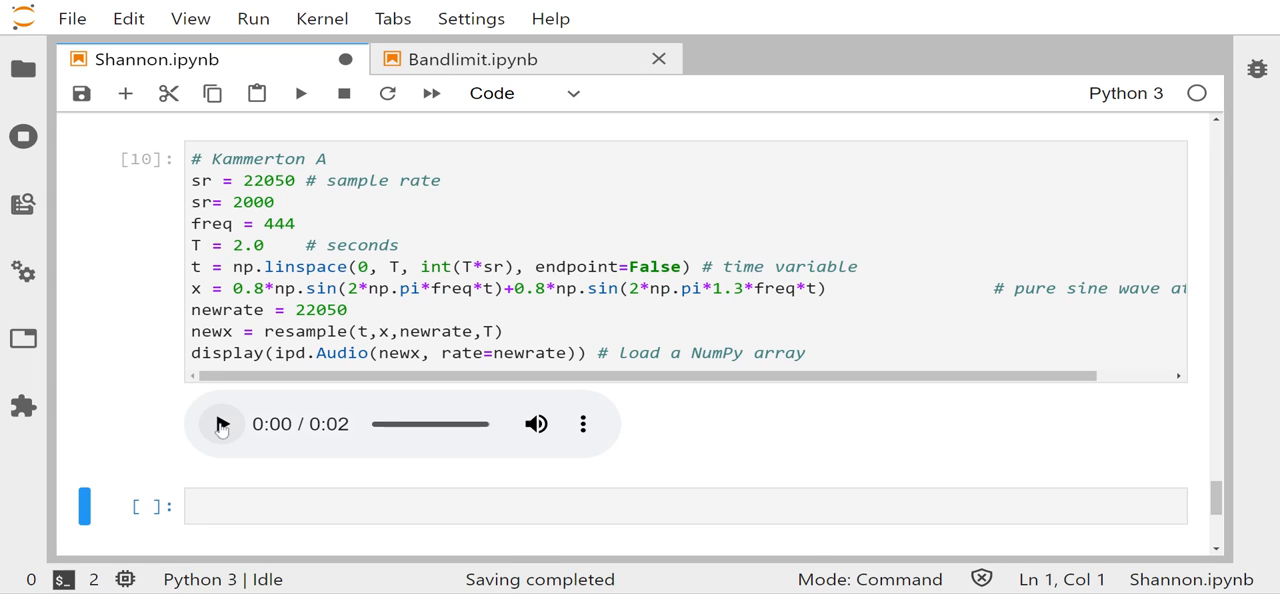
click(221, 424)
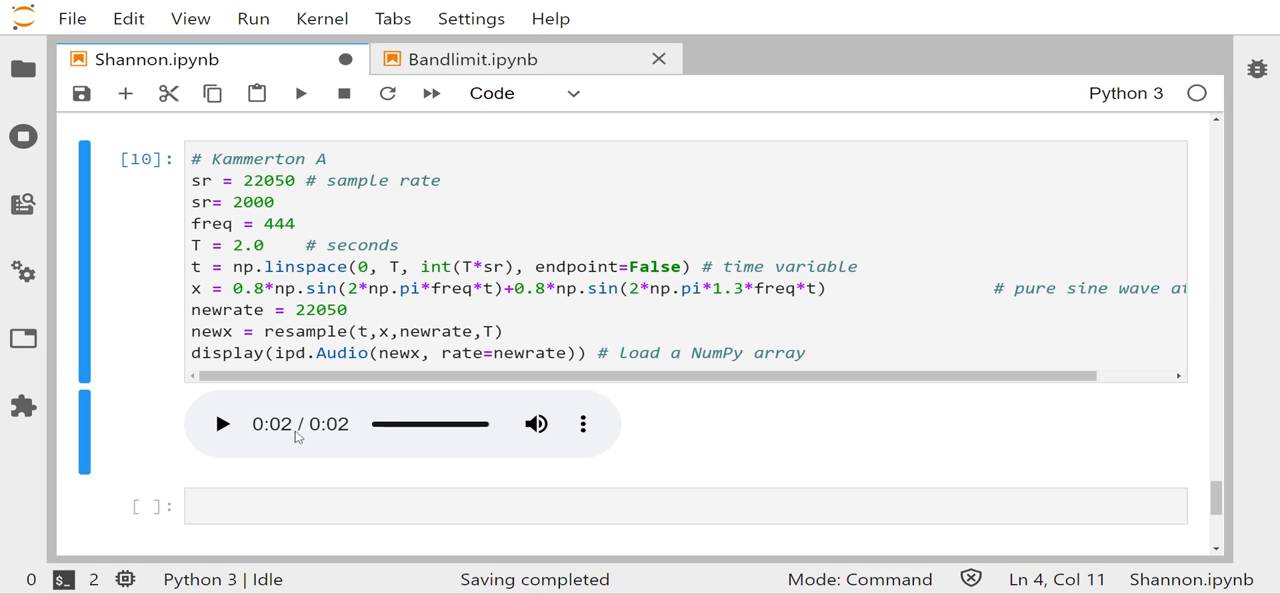
mouse_move(295, 435)
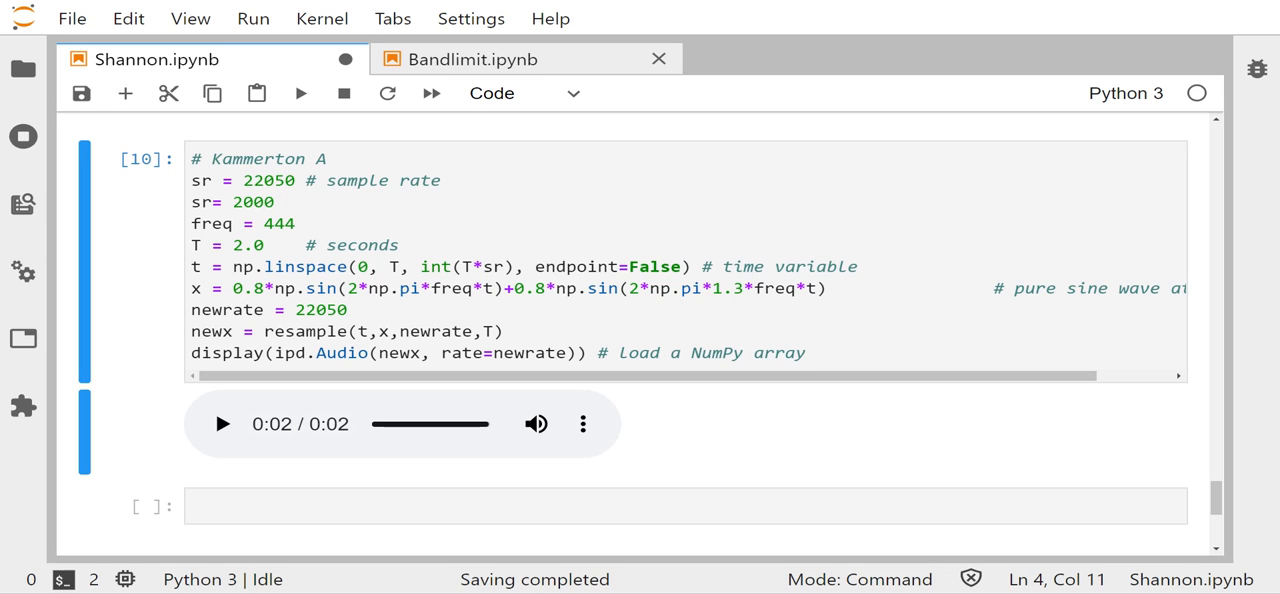
click(257, 202)
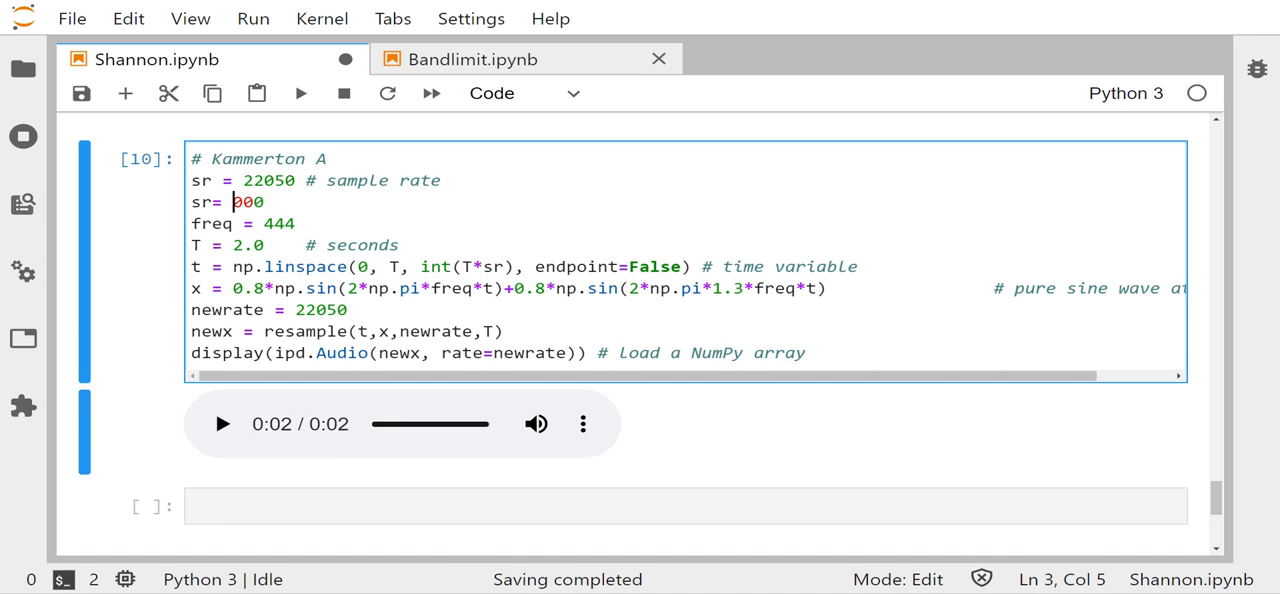
- Re-run the two-tone cell with sr = 1000 and play its audio
text(1)
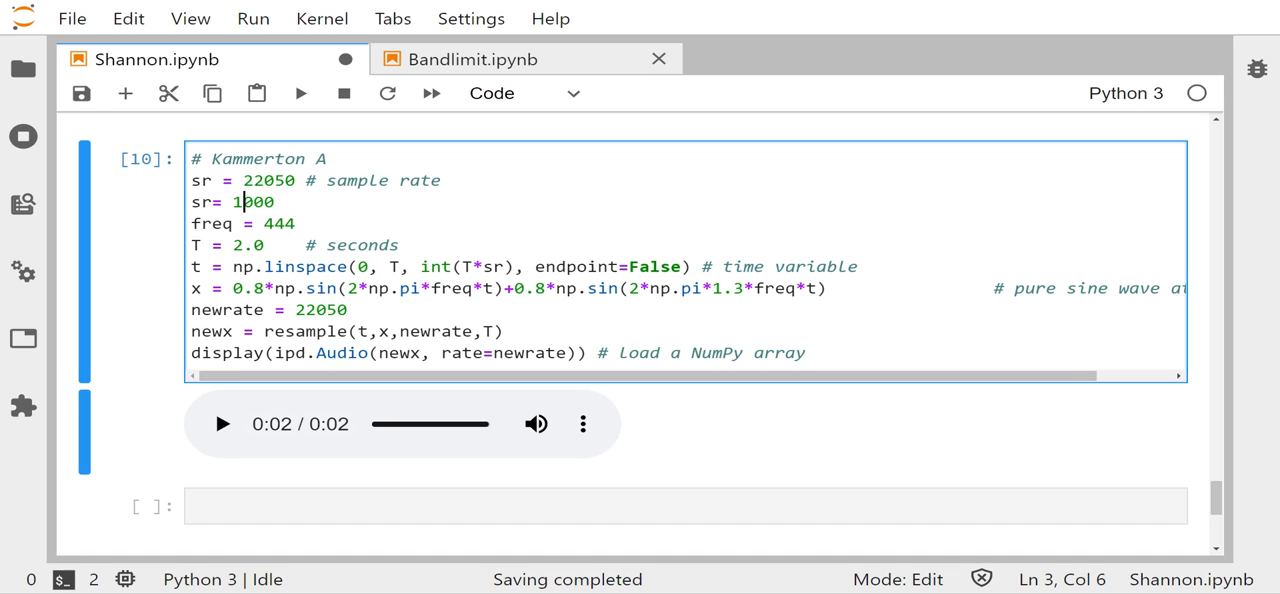
key(Shift+Enter)
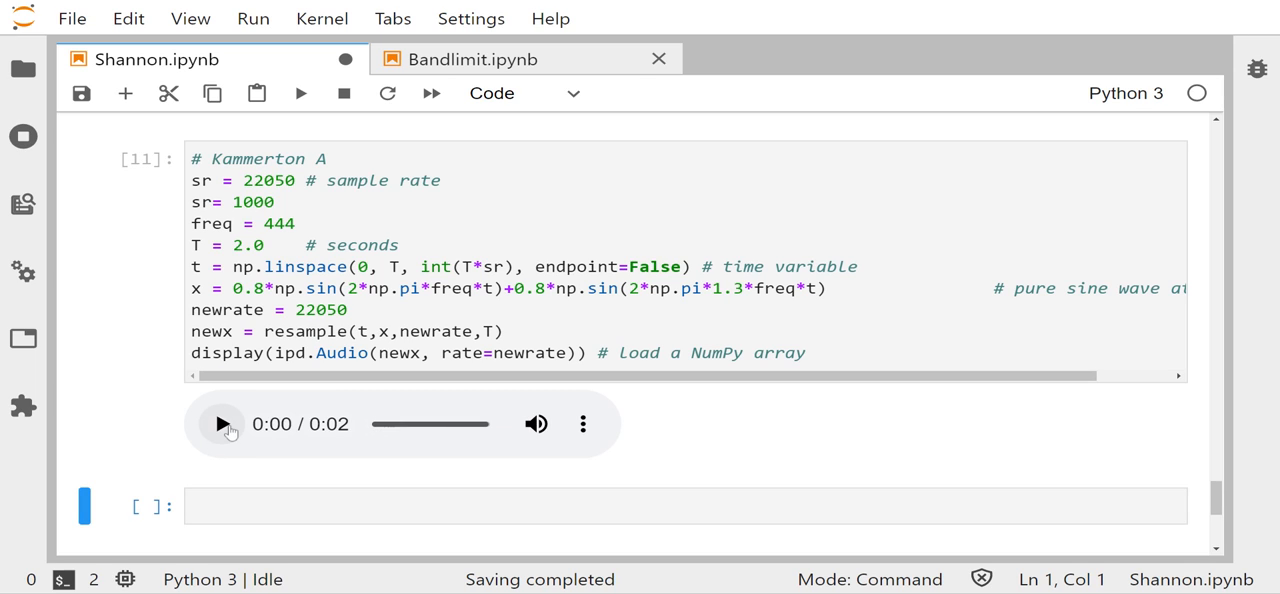
click(221, 424)
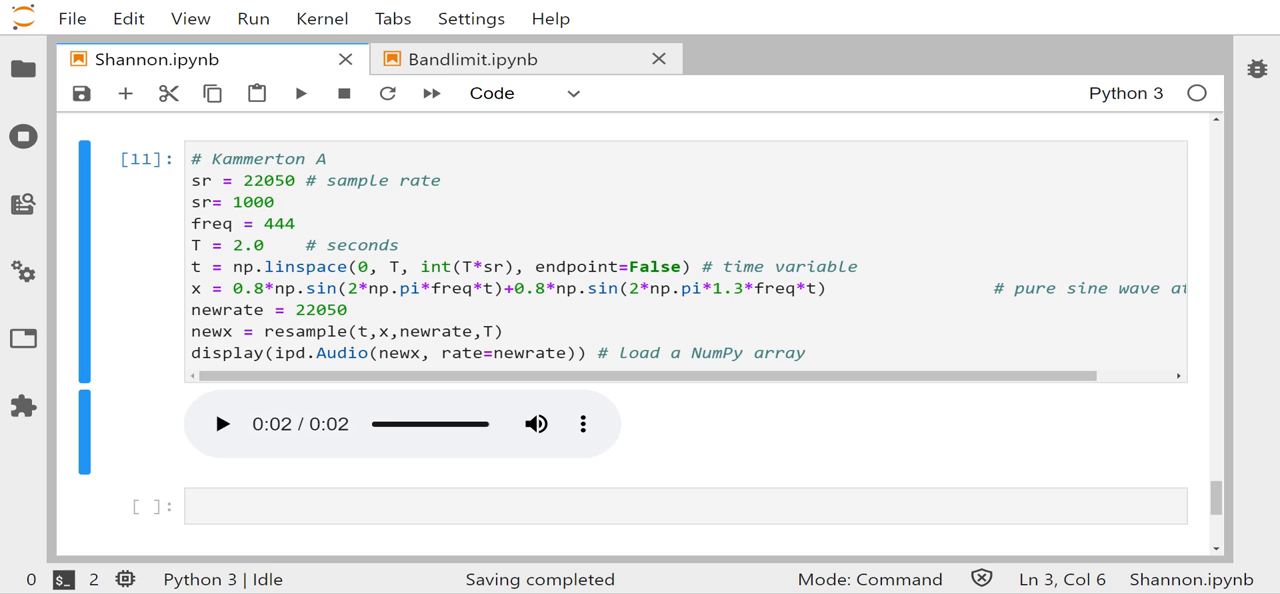
- Re-run the two-tone cell with sr = 1200 and play the resampled clip
click(390, 250)
text(2)
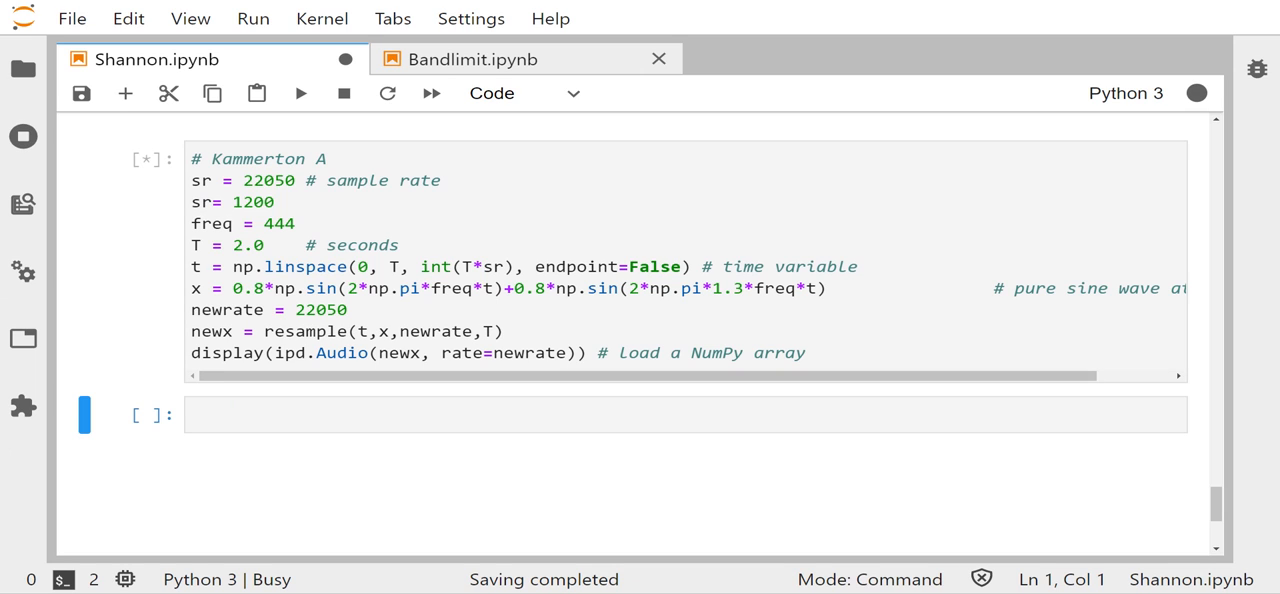
click(301, 93)
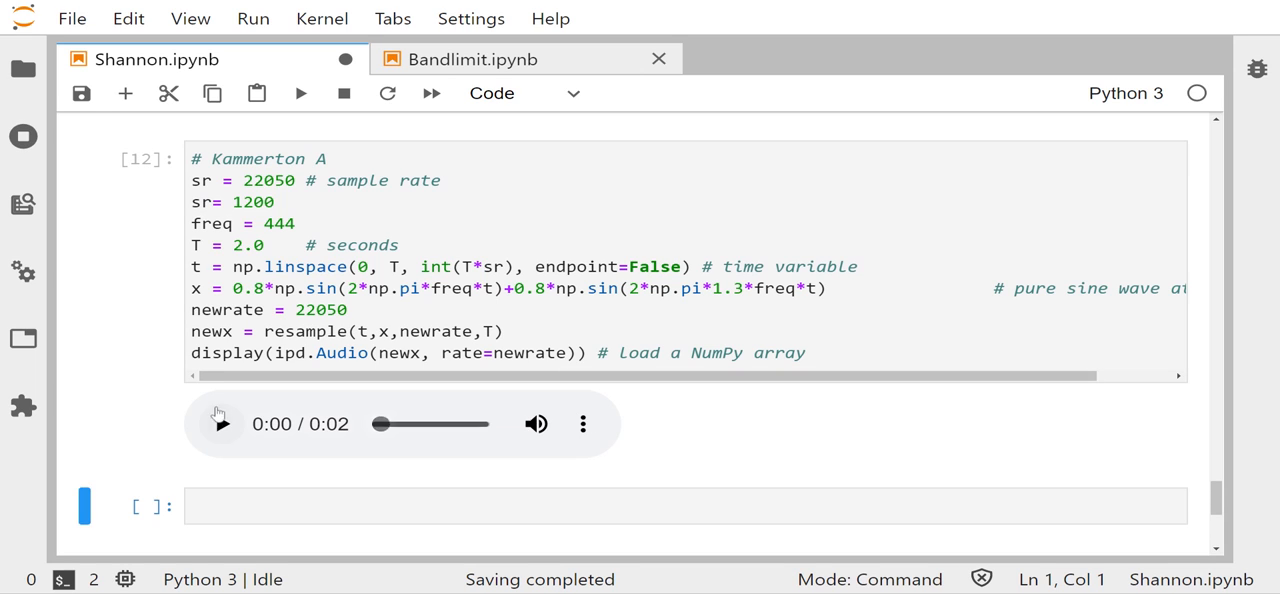
click(220, 423)
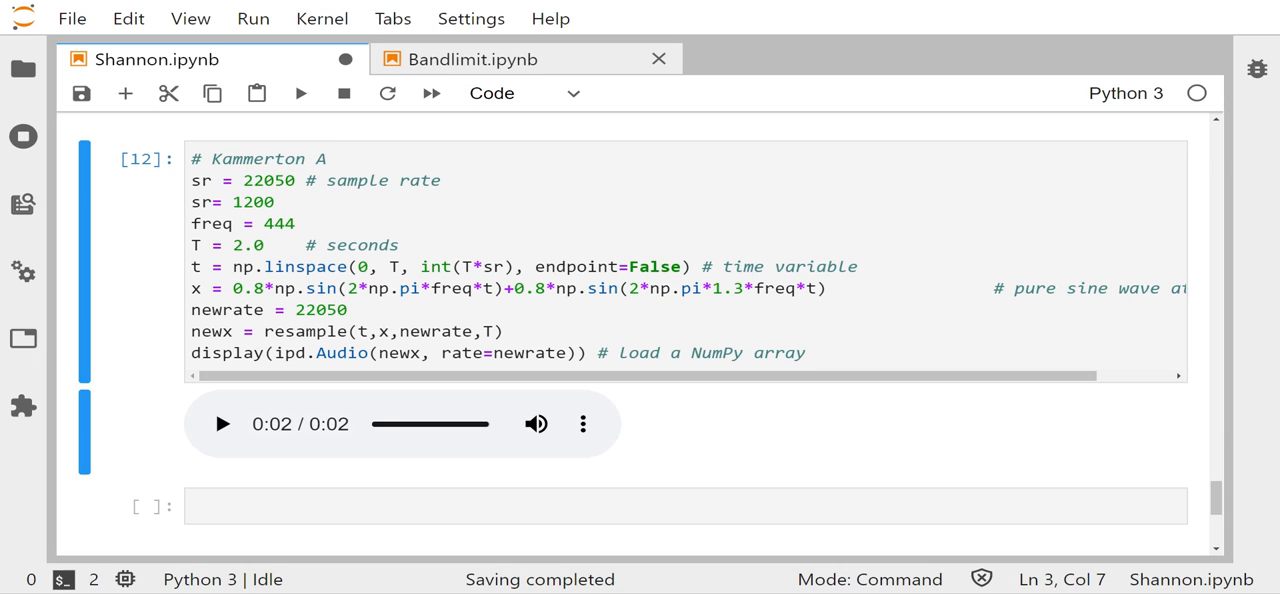
mouse_move(673, 8)
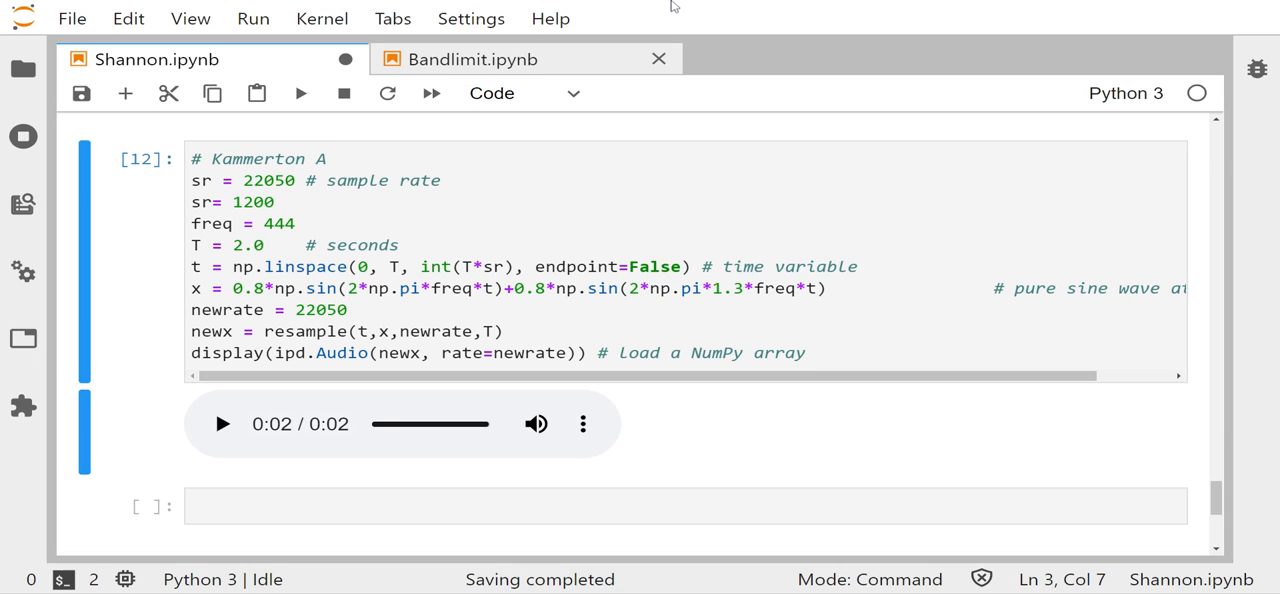